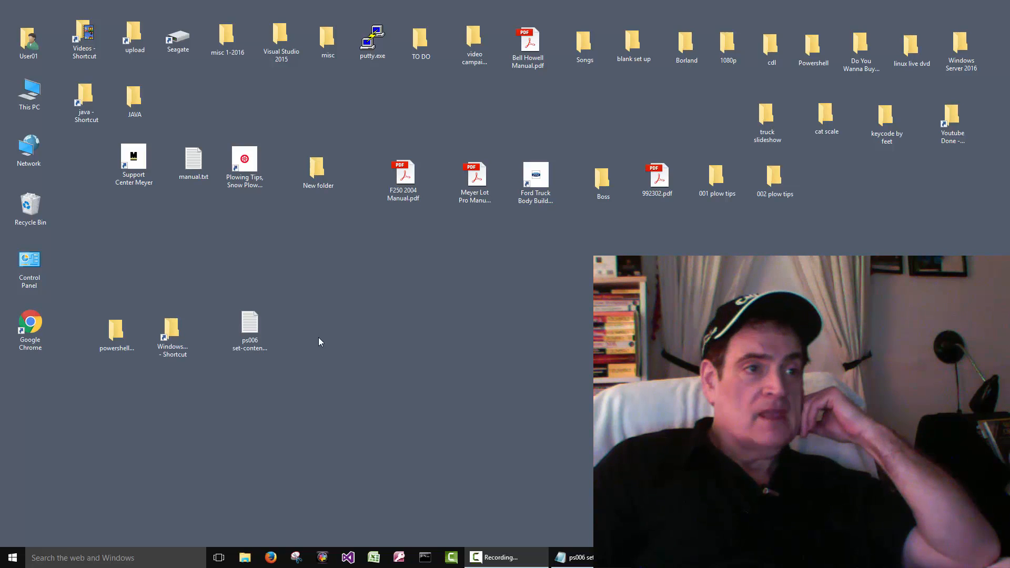
Step: Open ps006 set-content.txt from the desktop and highlight Get-Content and Set-Content in the notes
left_click(249, 326)
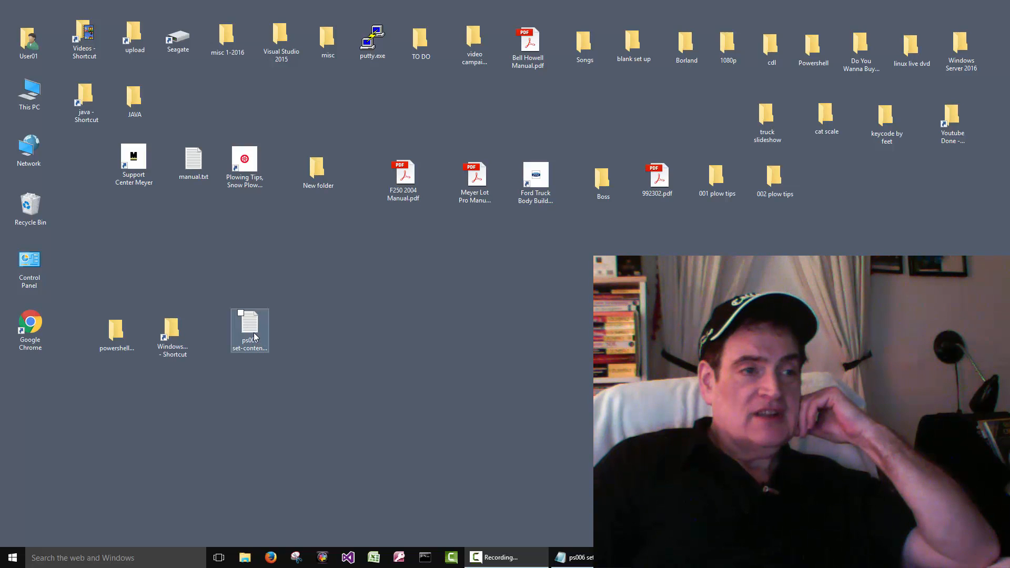
double_click(249, 326)
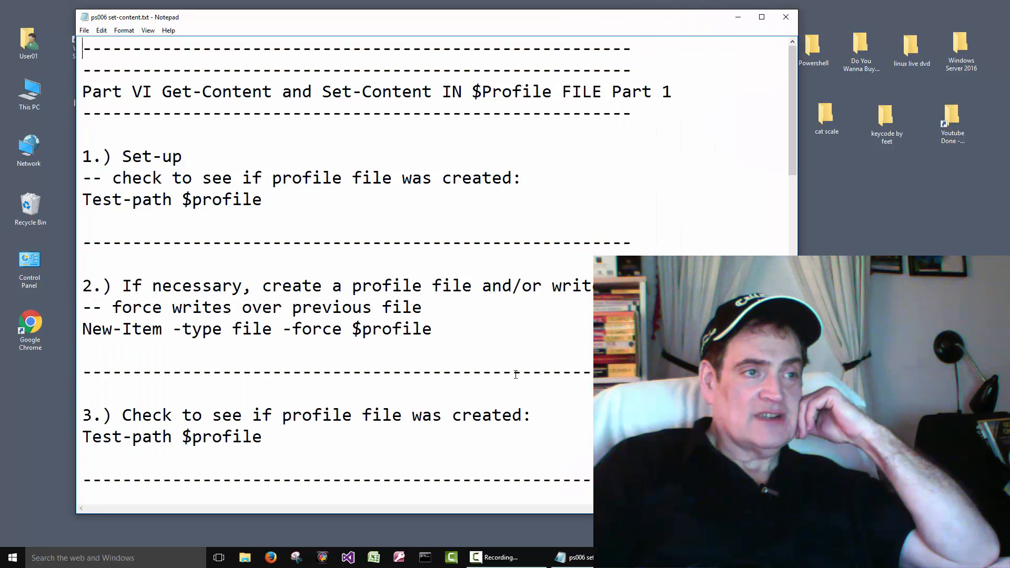
scroll("down", 3)
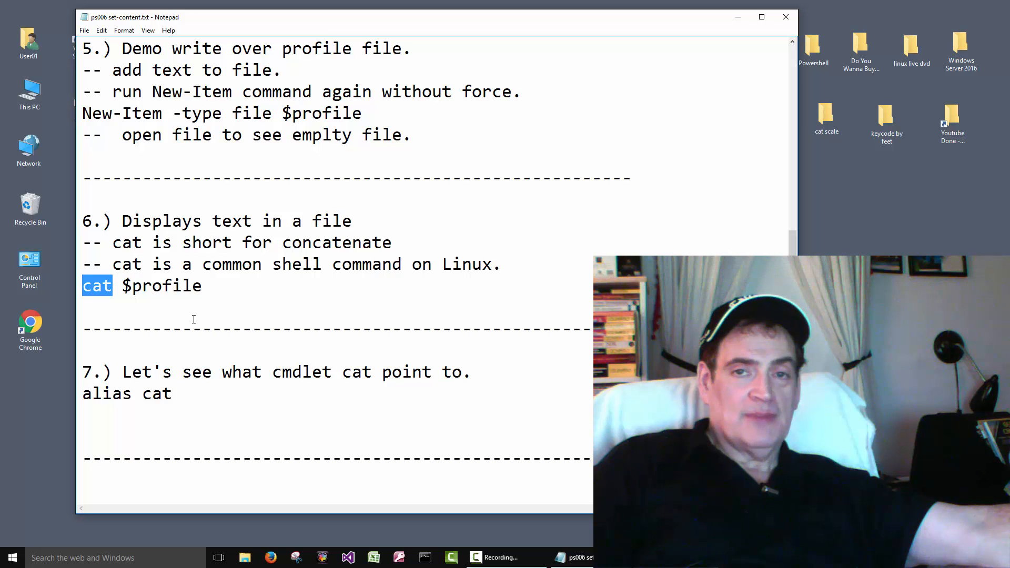
scroll("down", 3)
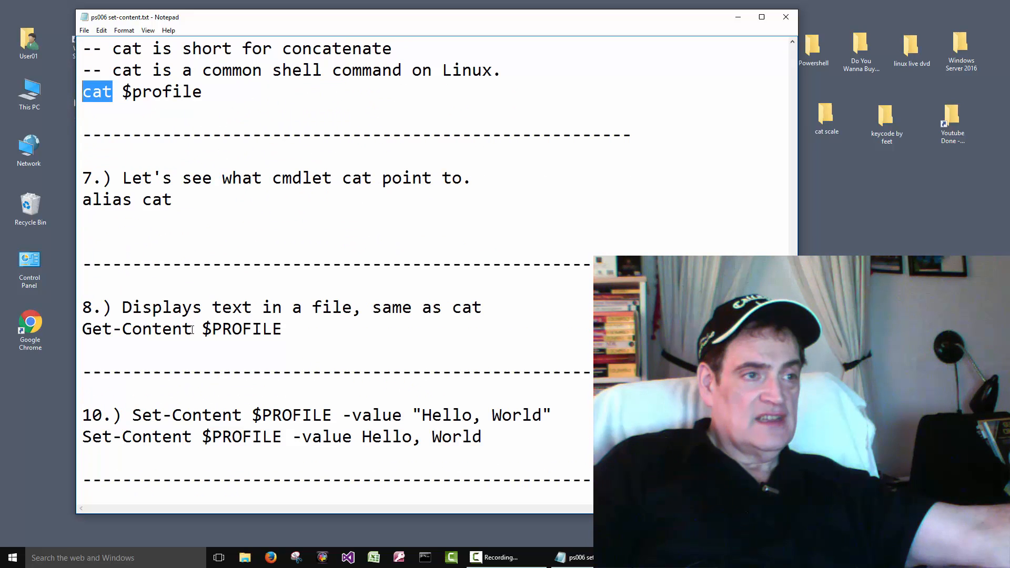
double_click(136, 328)
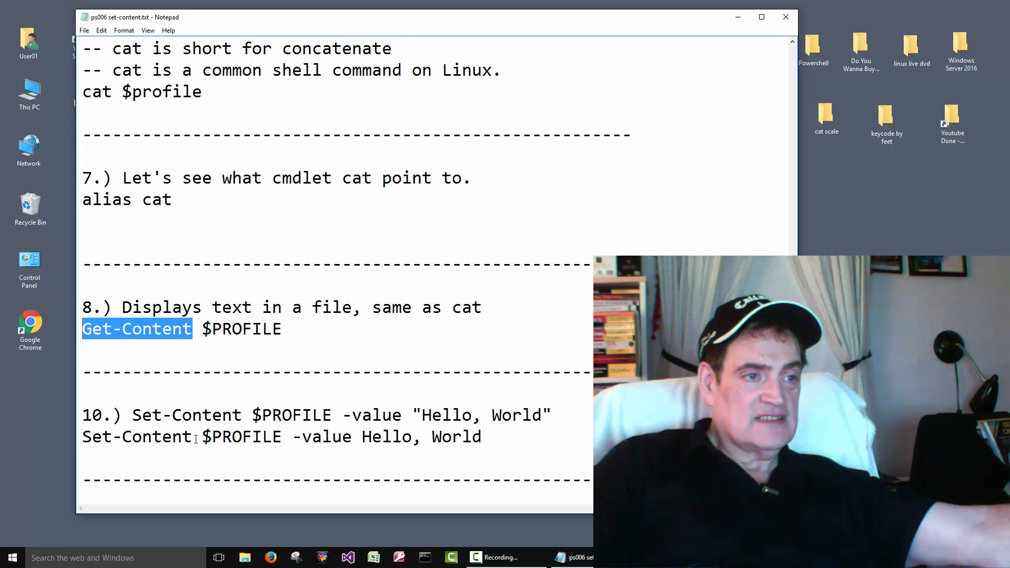
double_click(137, 436)
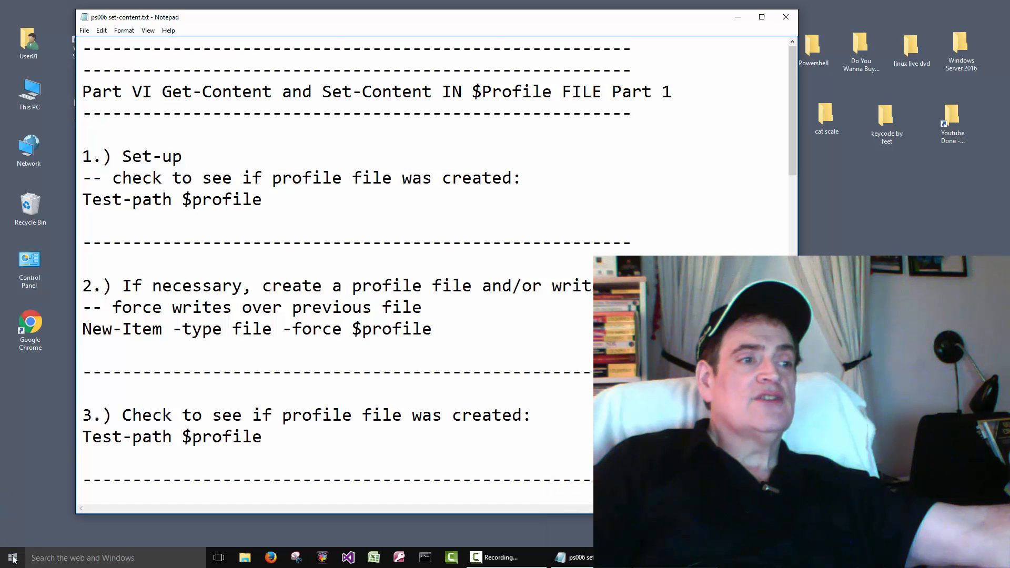
Step: Browse Start > All apps down to the Windows PowerShell group and expand it
left_click(11, 557)
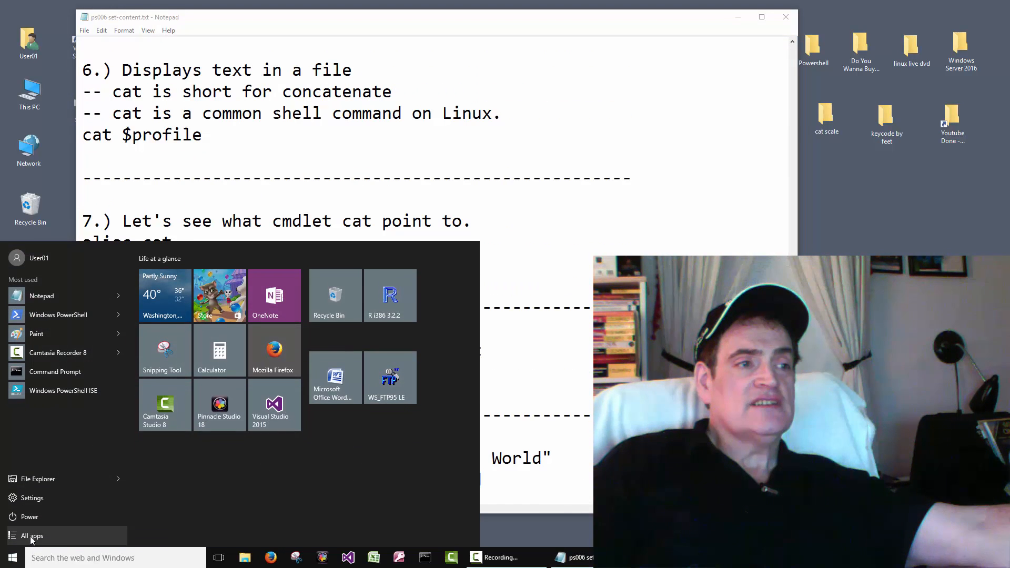
left_click(31, 535)
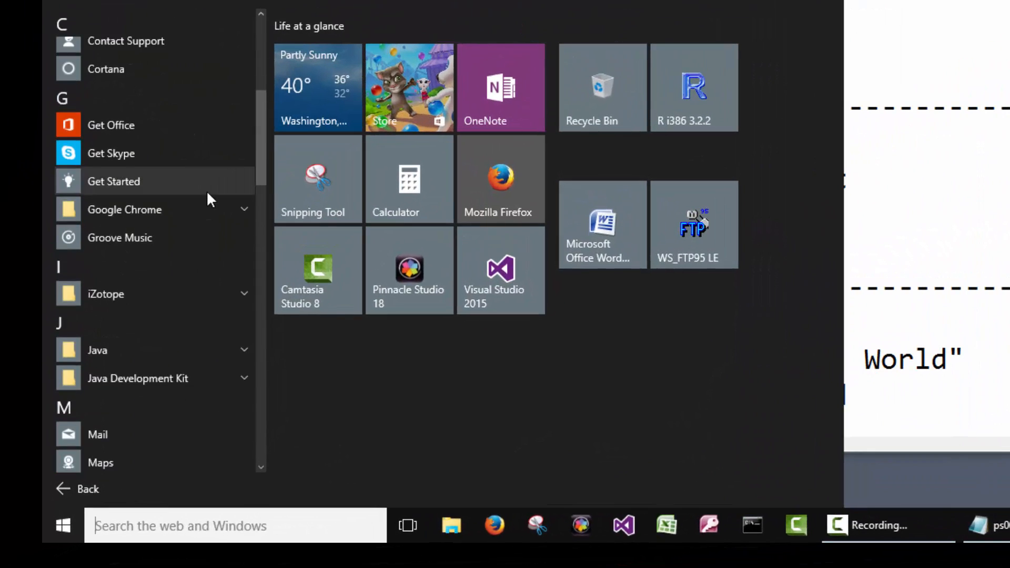
scroll("down", 3)
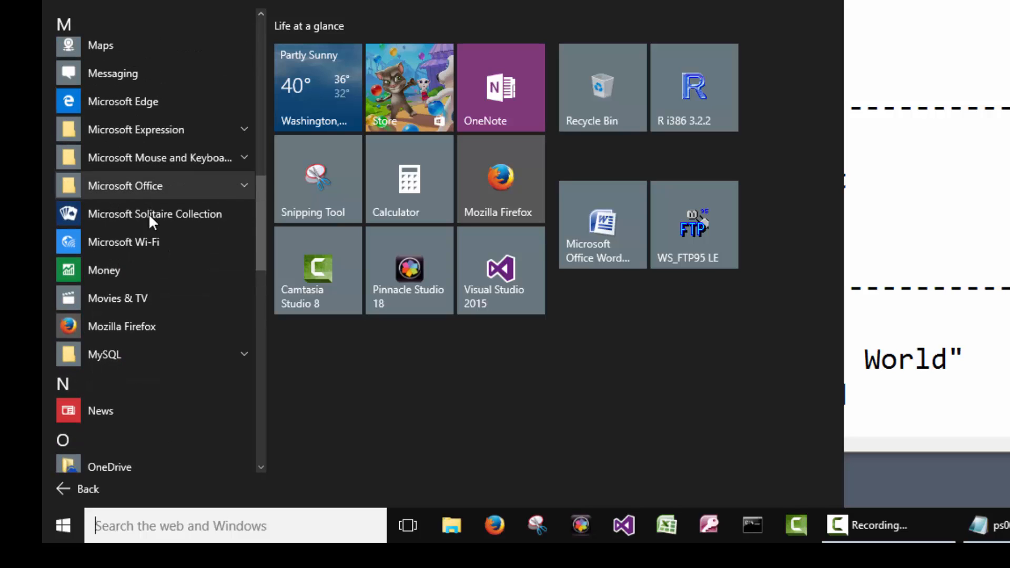
mouse_move(155, 185)
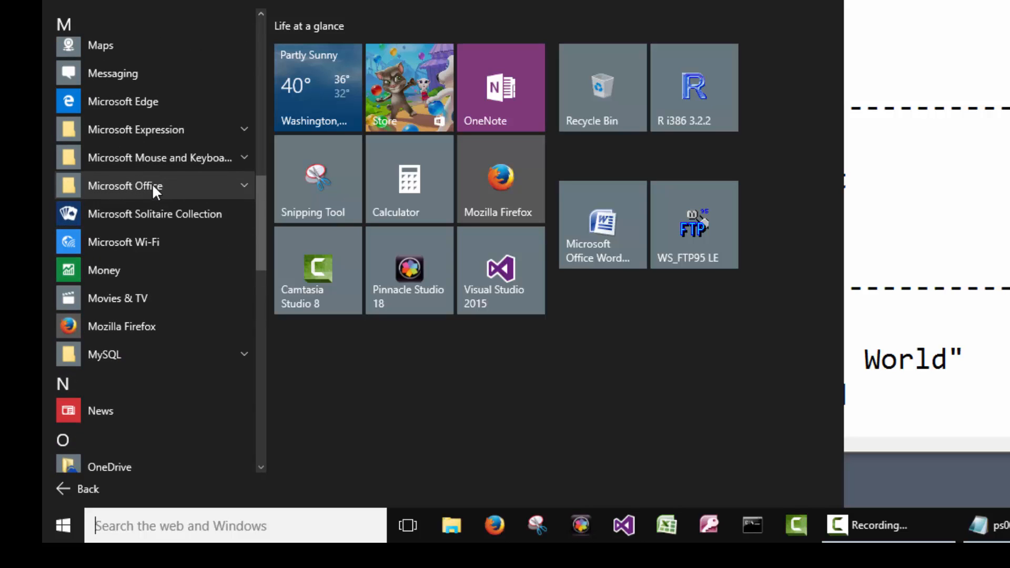
mouse_move(155, 213)
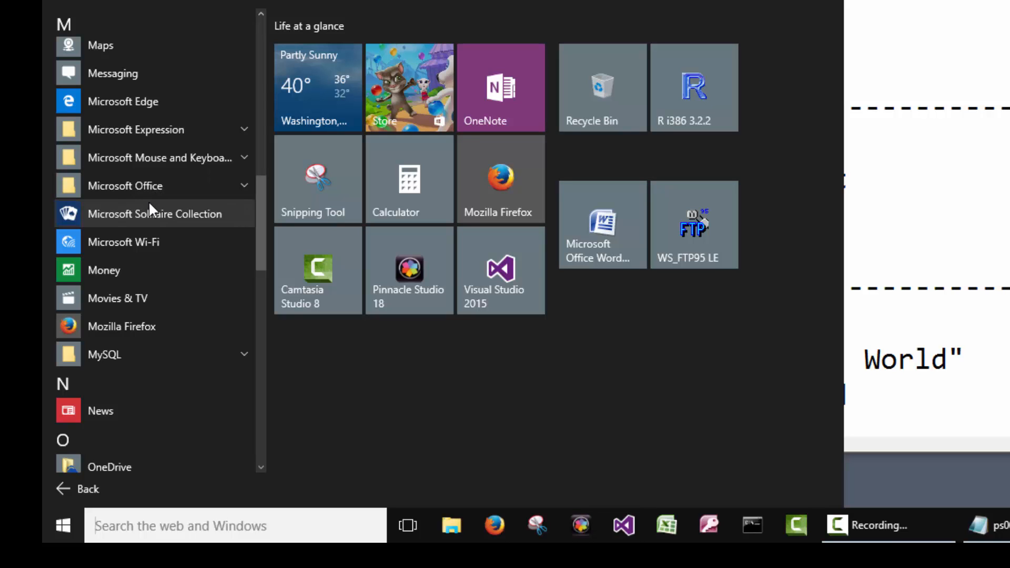
scroll("down", 3)
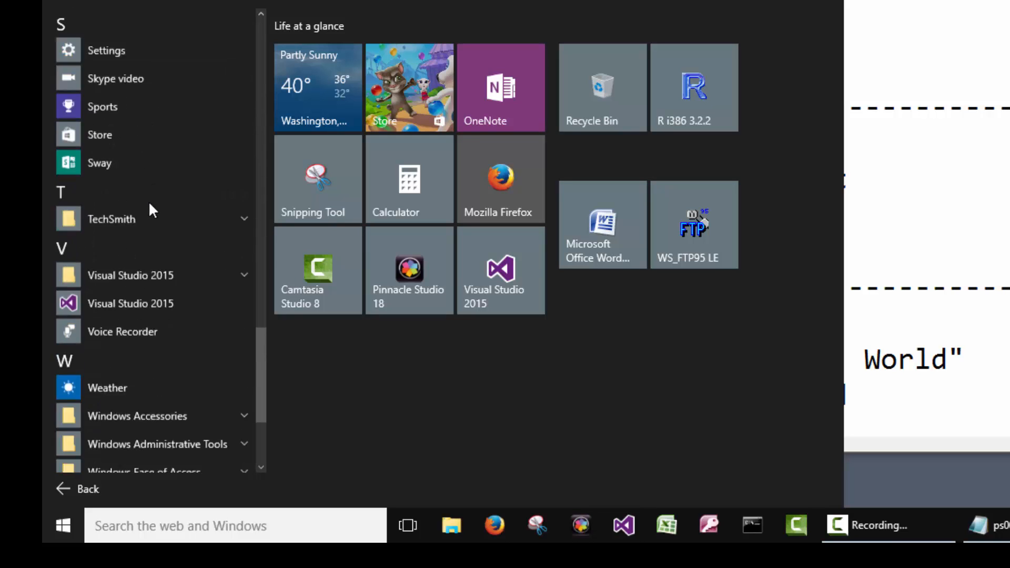
scroll("down", 3)
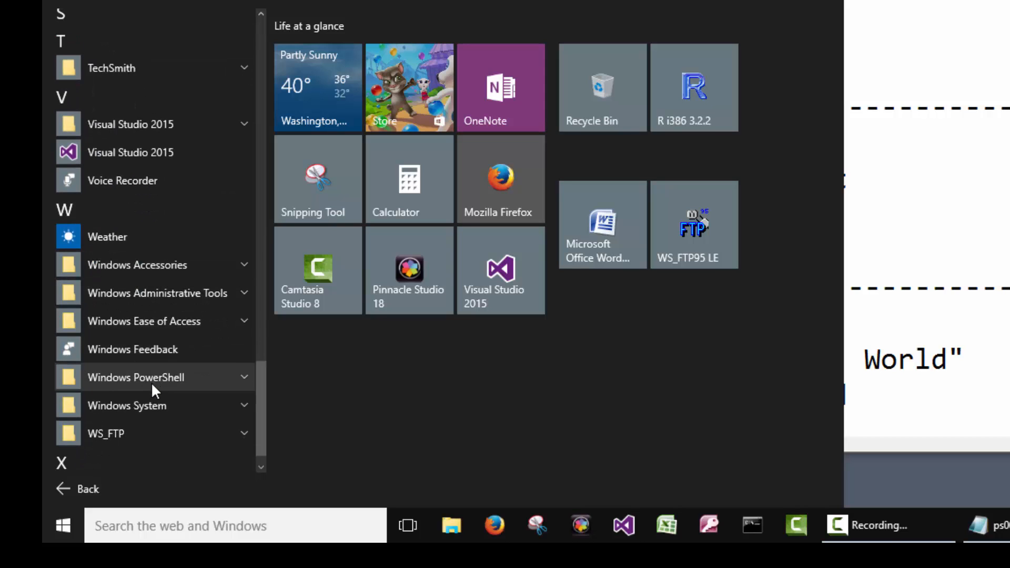
left_click(136, 376)
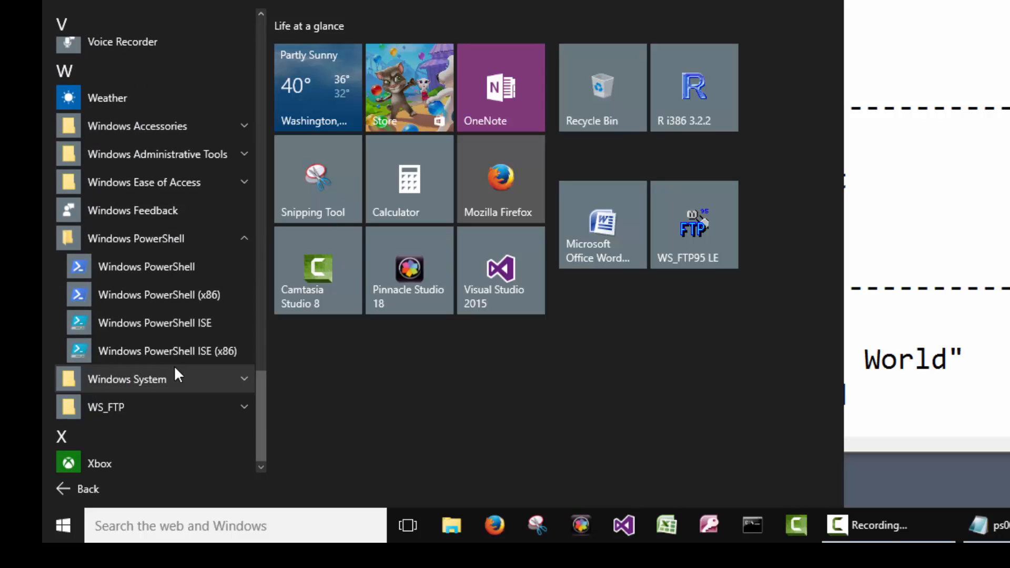
mouse_move(147, 266)
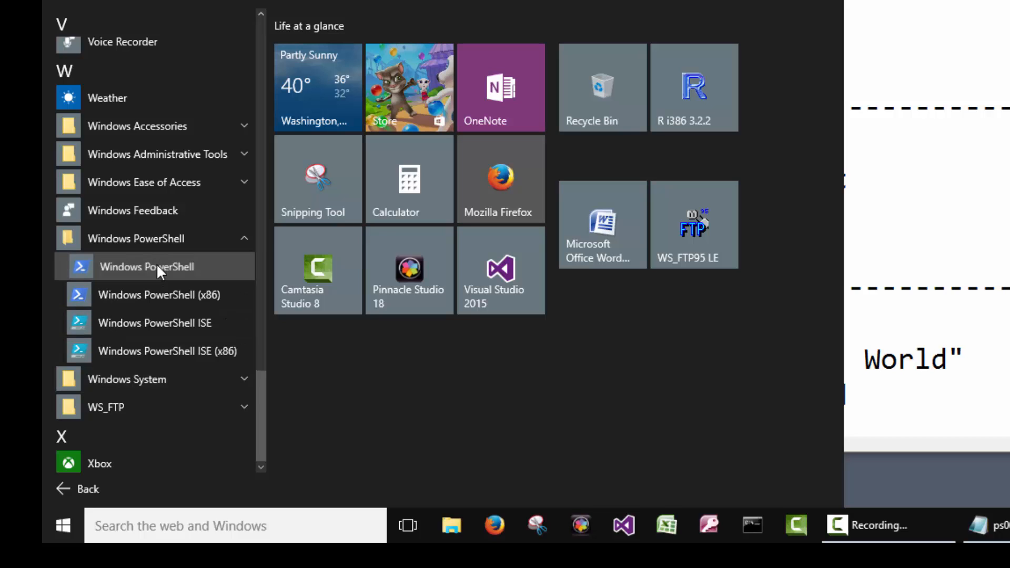
Step: Pin Windows PowerShell to Start and to the taskbar, revealing its Run as Administrator task
right_click(148, 266)
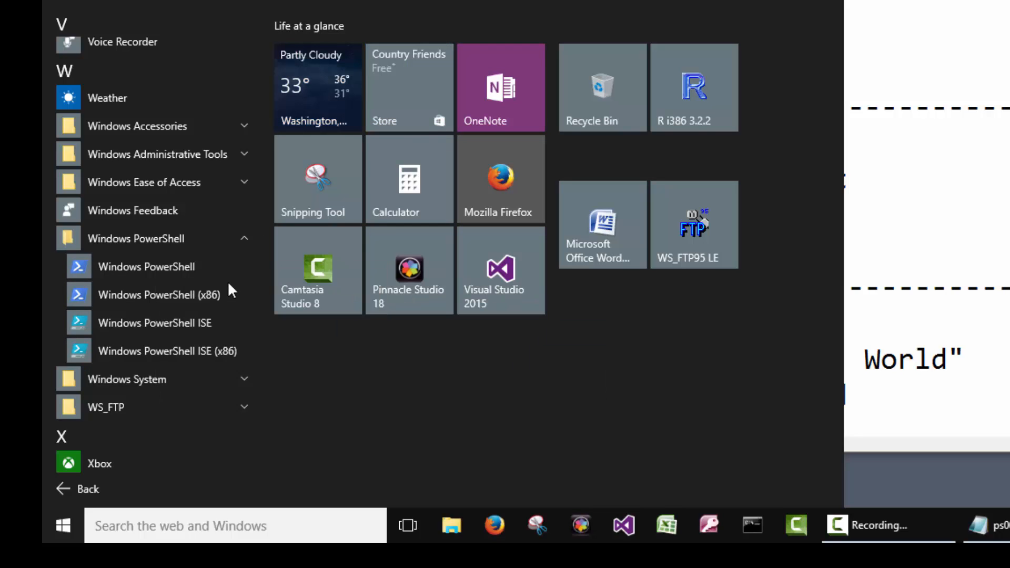
left_click(591, 558)
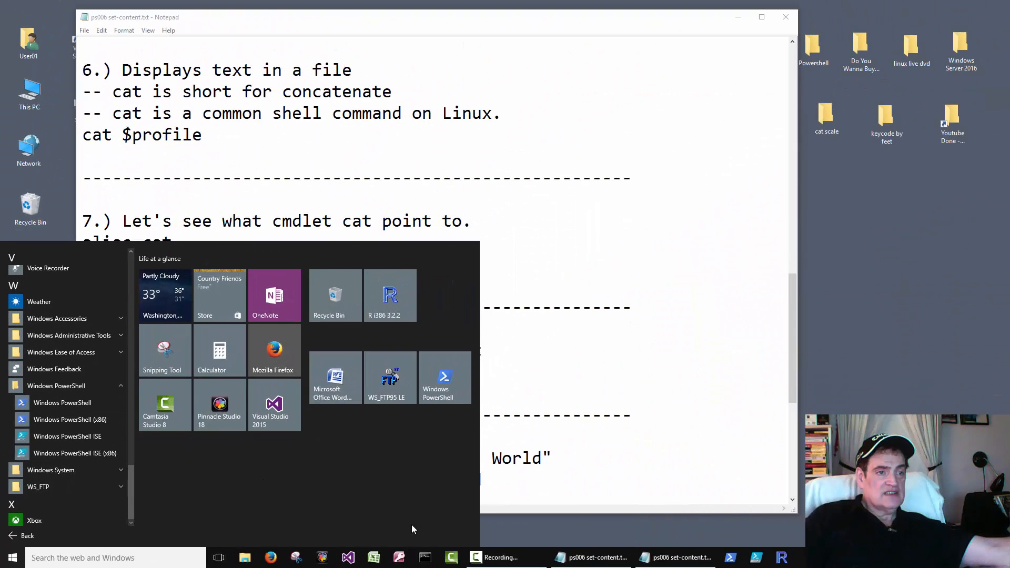
right_click(730, 558)
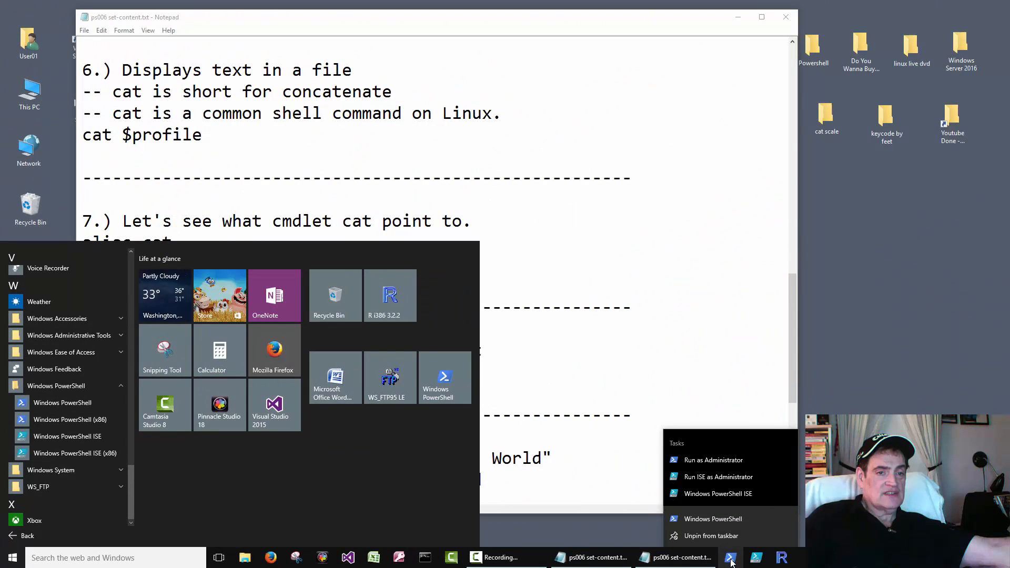
mouse_move(711, 534)
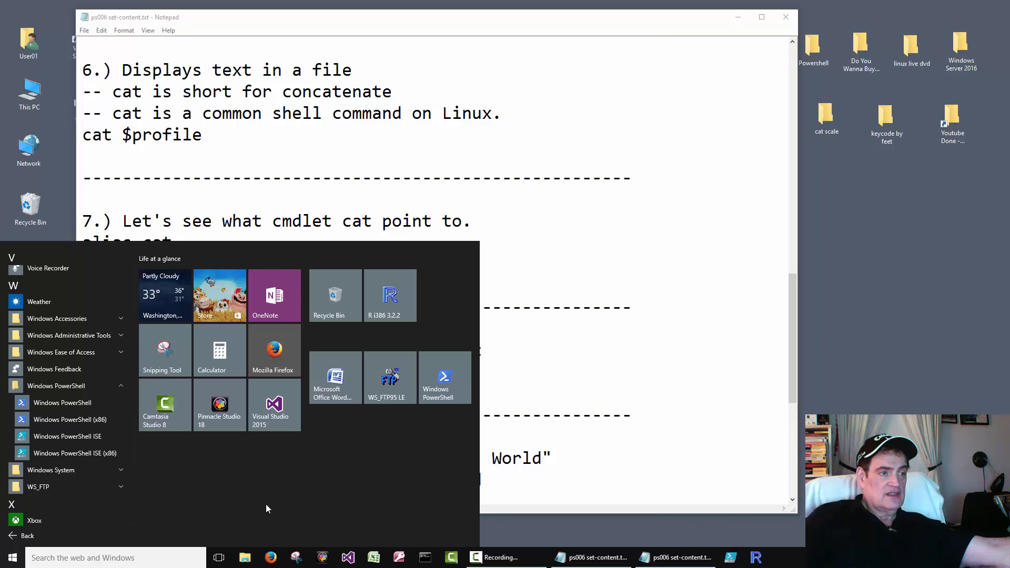
Step: Launch PowerShell and run Test-path $profile from the notes, which returns False
right_click(63, 402)
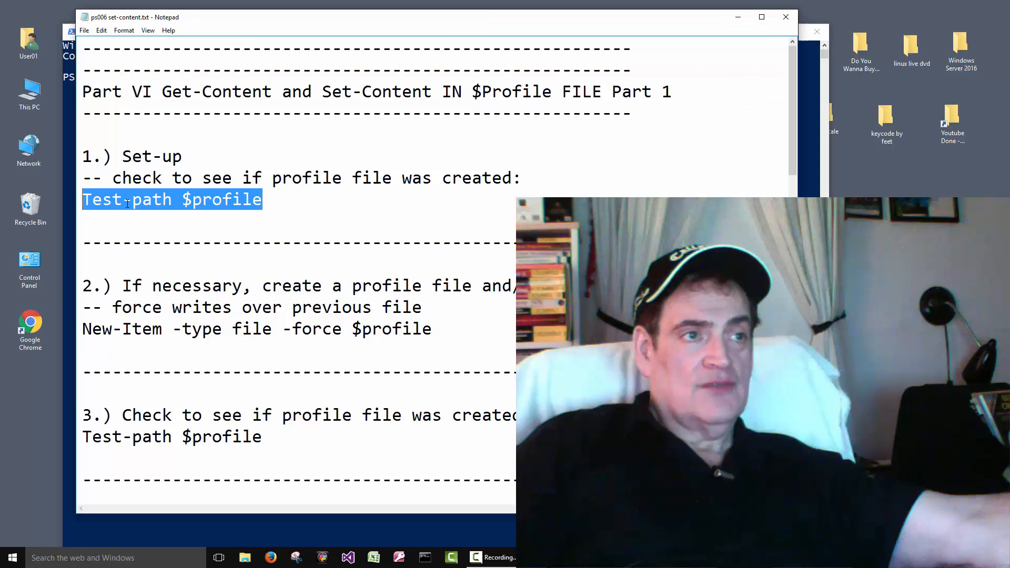
right_click(167, 203)
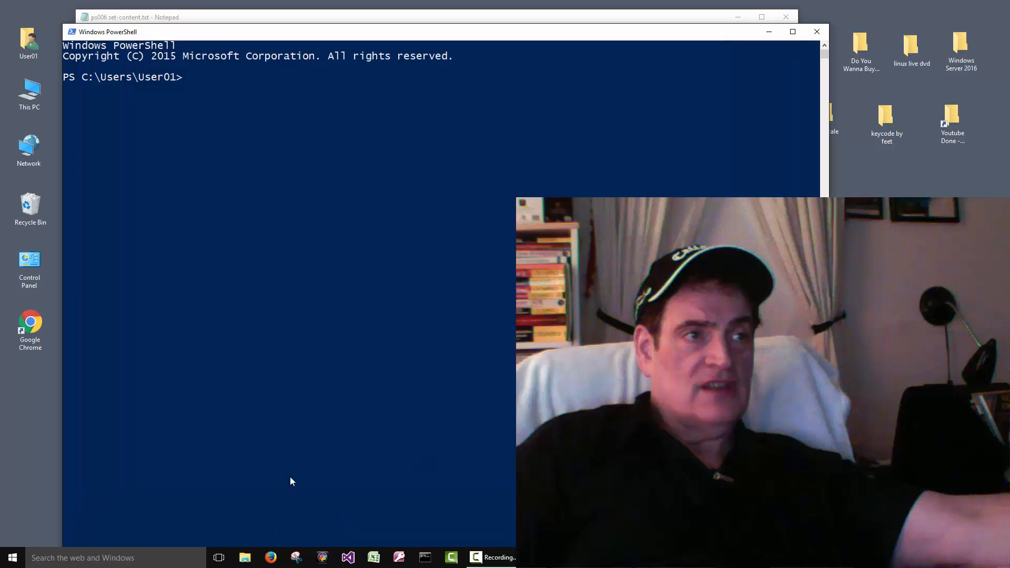
type("Test-path $profile")
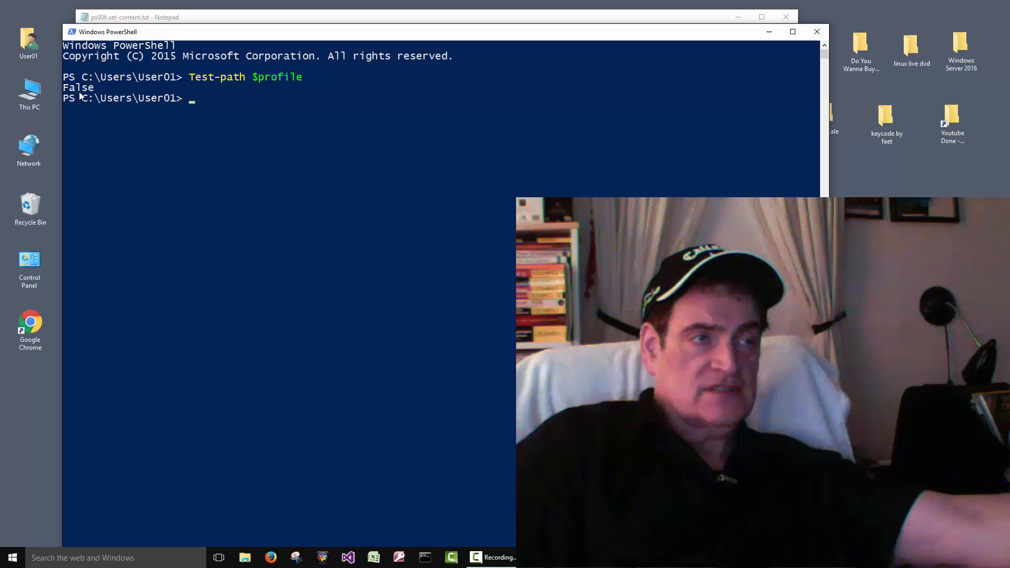
mouse_move(266, 82)
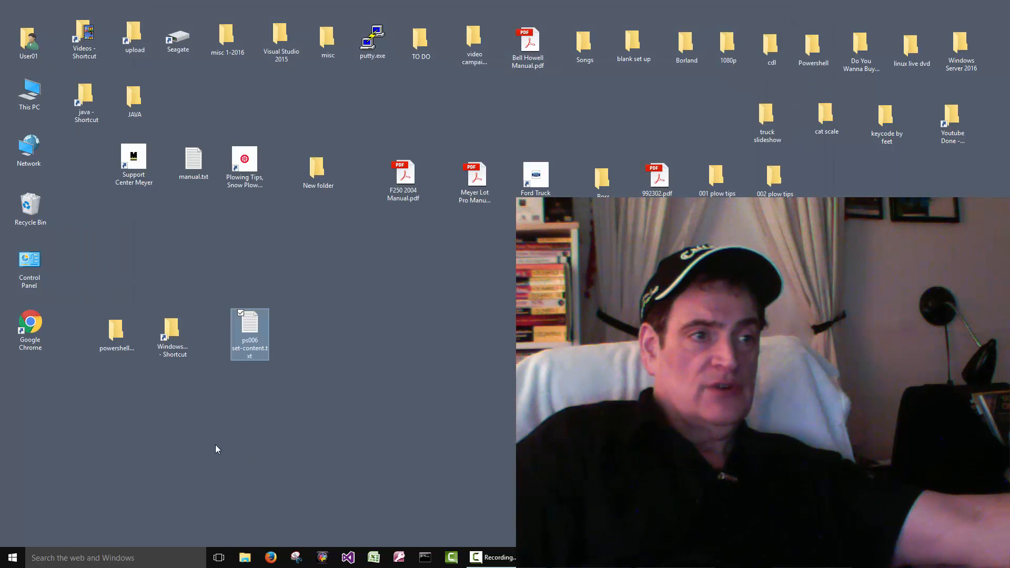
Step: Run New-Item -type file -force $profile to create Microsoft.PowerShell_profile.ps1, so Test-path returns True
left_click(173, 319)
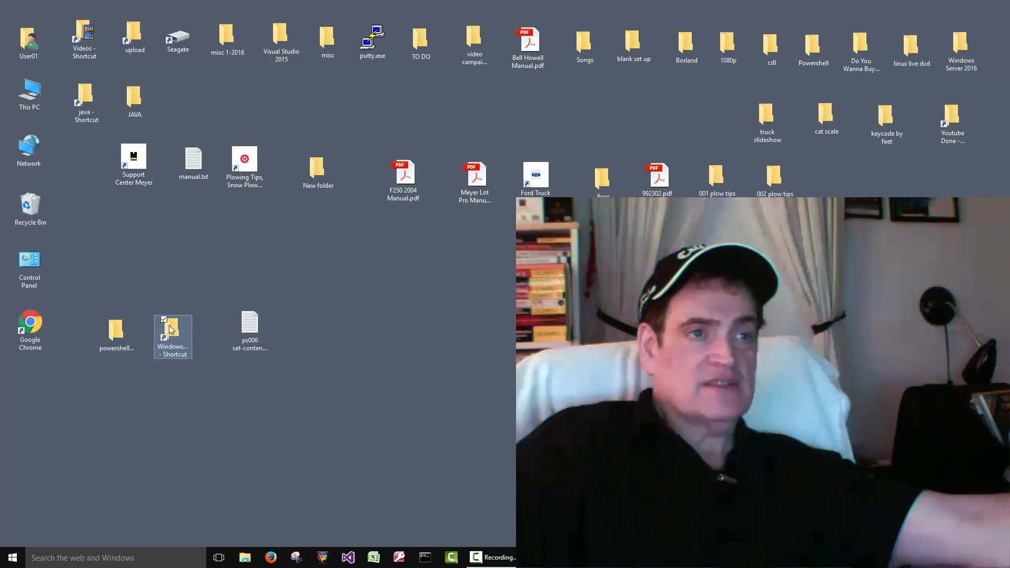
double_click(171, 329)
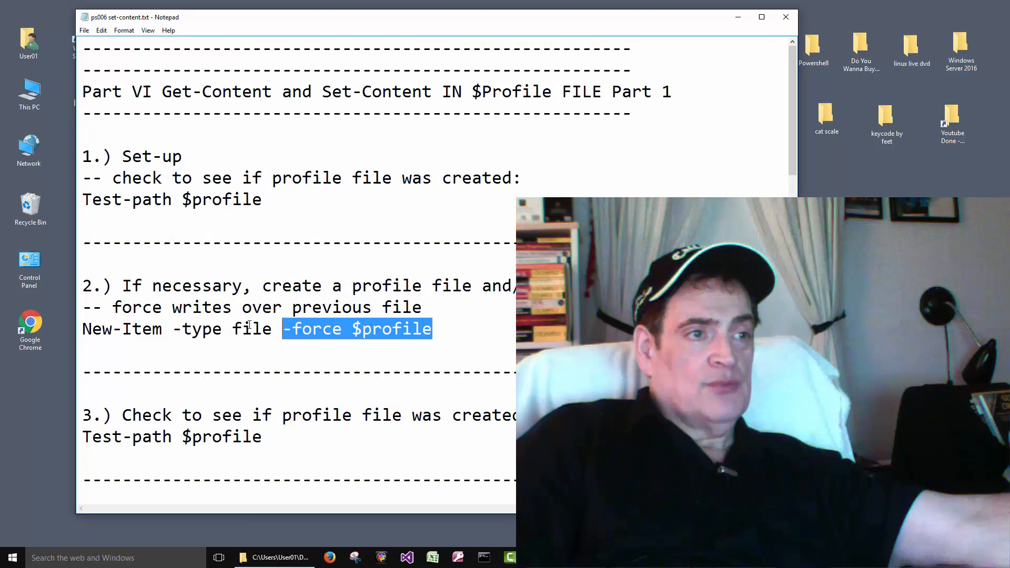
right_click(179, 328)
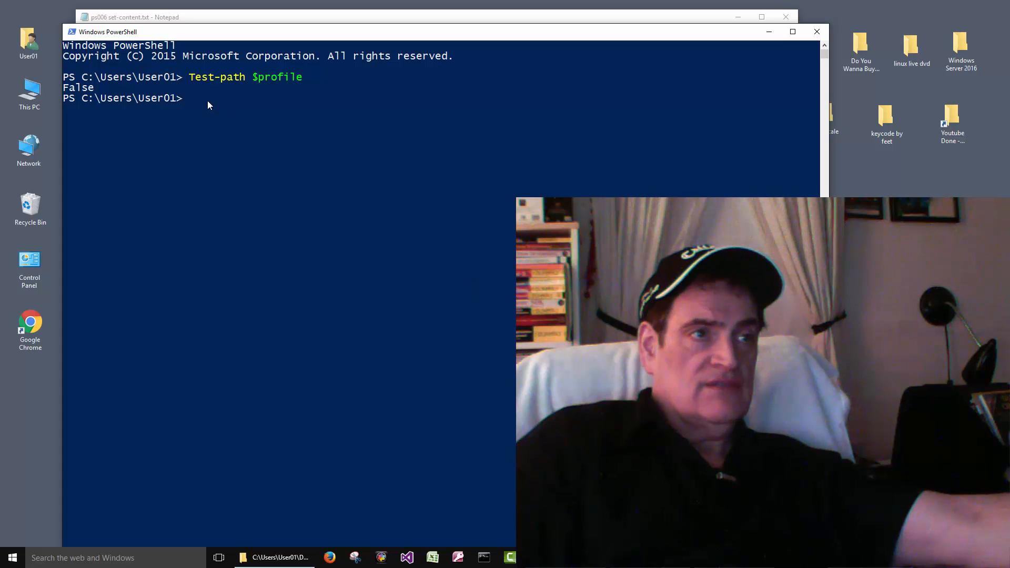
type("New-Item -type file -force $profile")
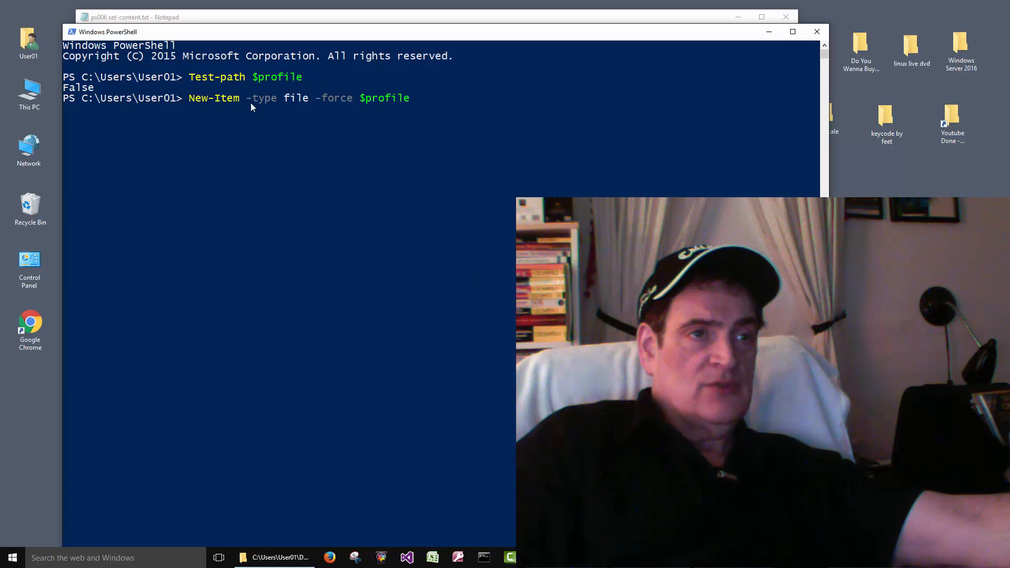
key("enter")
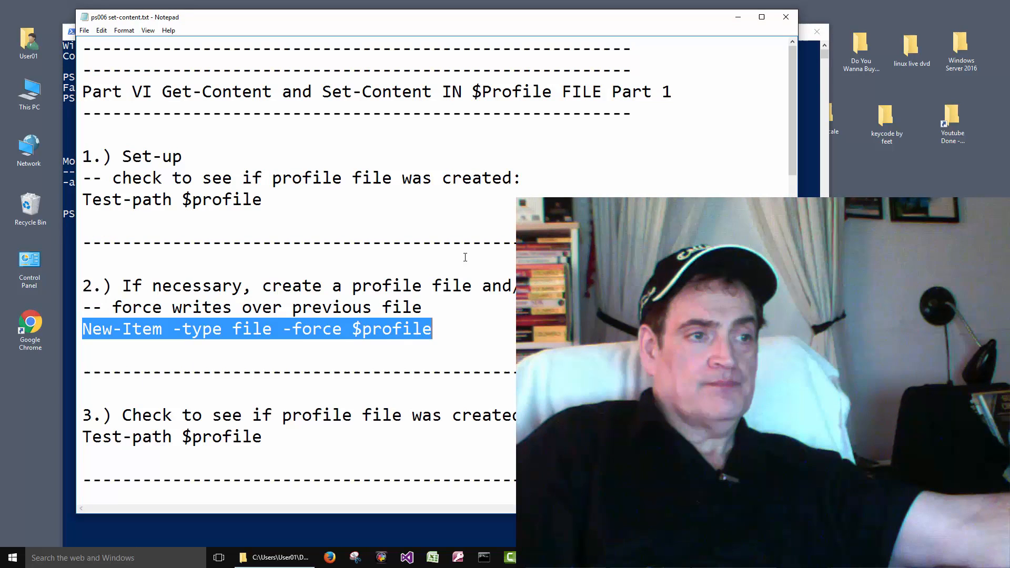
scroll("down", 3)
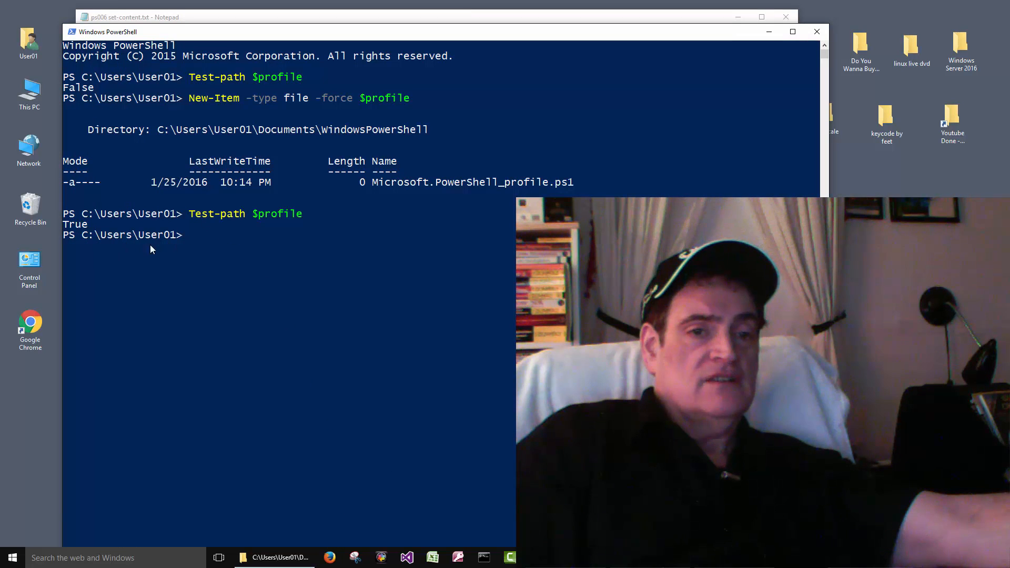
Step: Open the profile file from File Explorer in Notepad, enter Zzzzzz and save it as 6 bytes
left_click(274, 557)
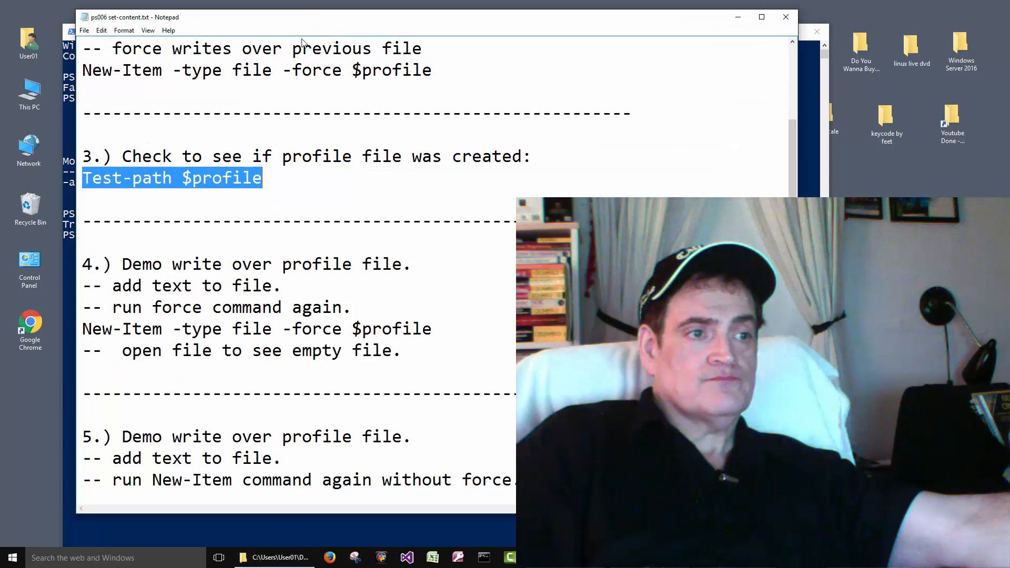
scroll("down", 3)
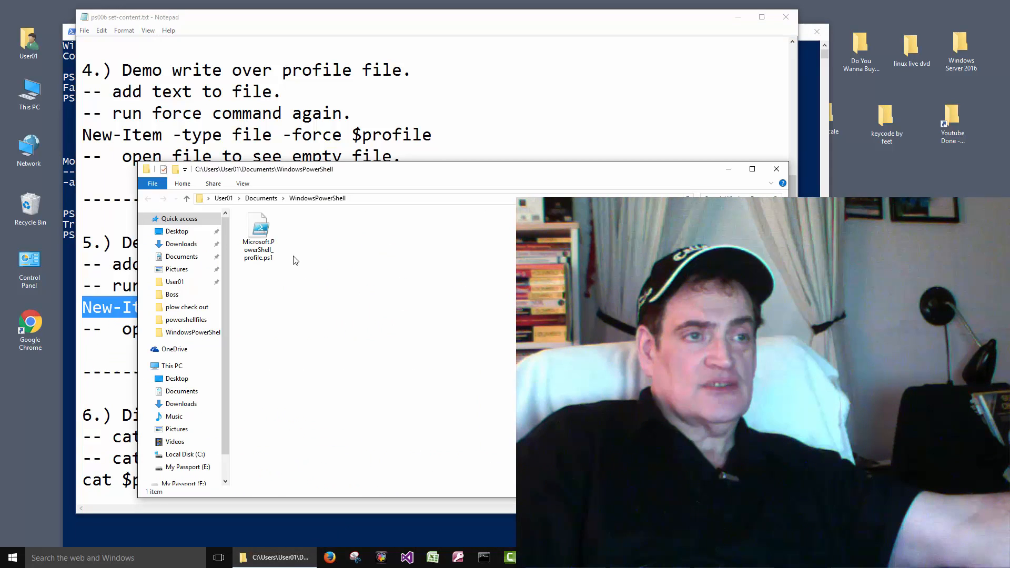
right_click(258, 231)
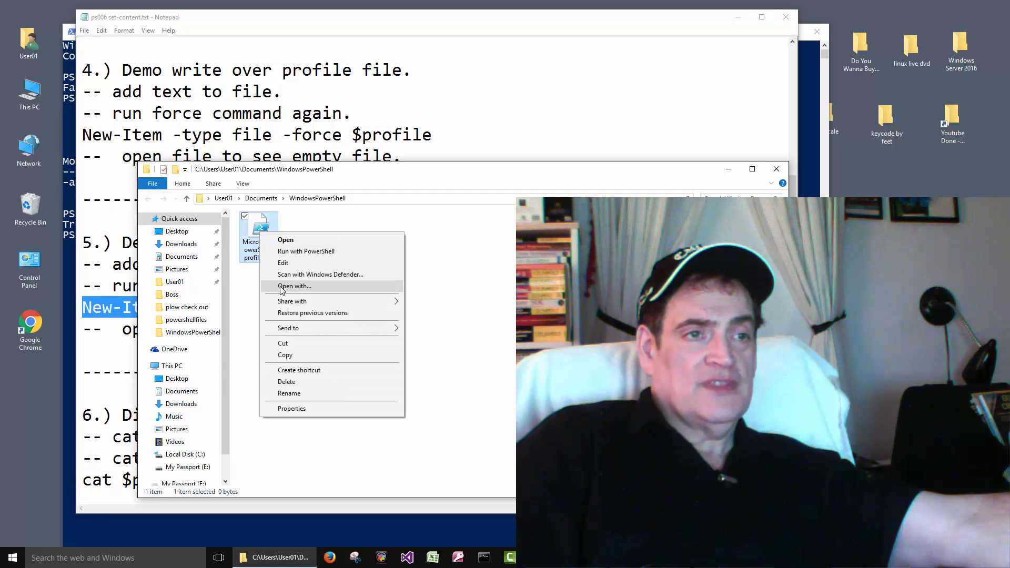
left_click(294, 286)
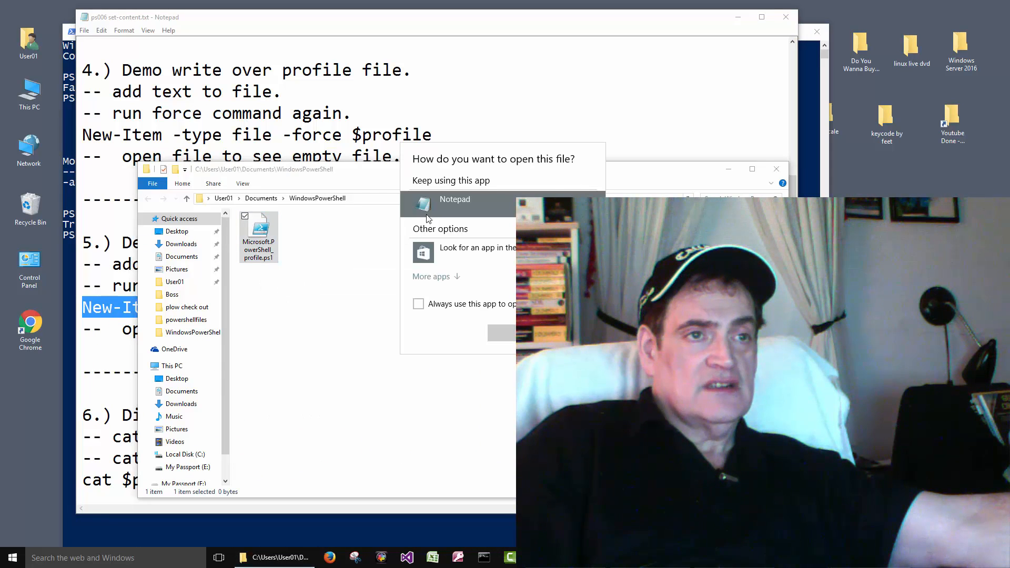
left_click(455, 200)
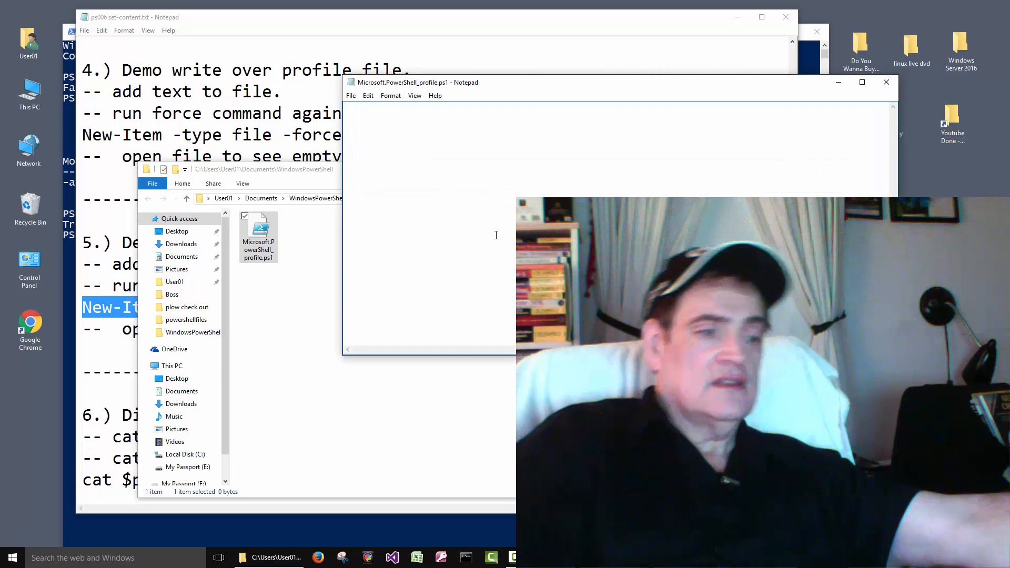
type("Zz")
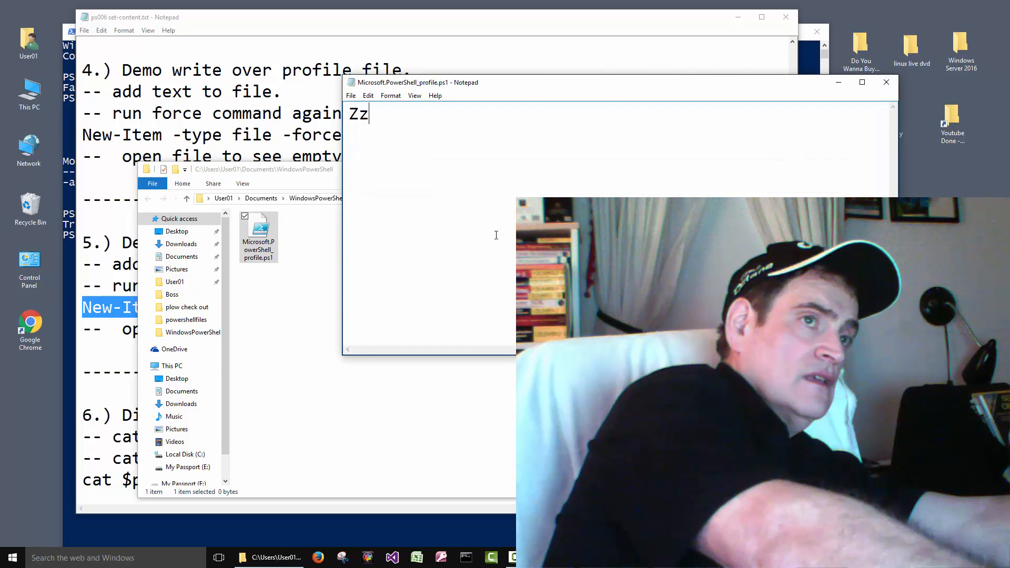
type("zzzz")
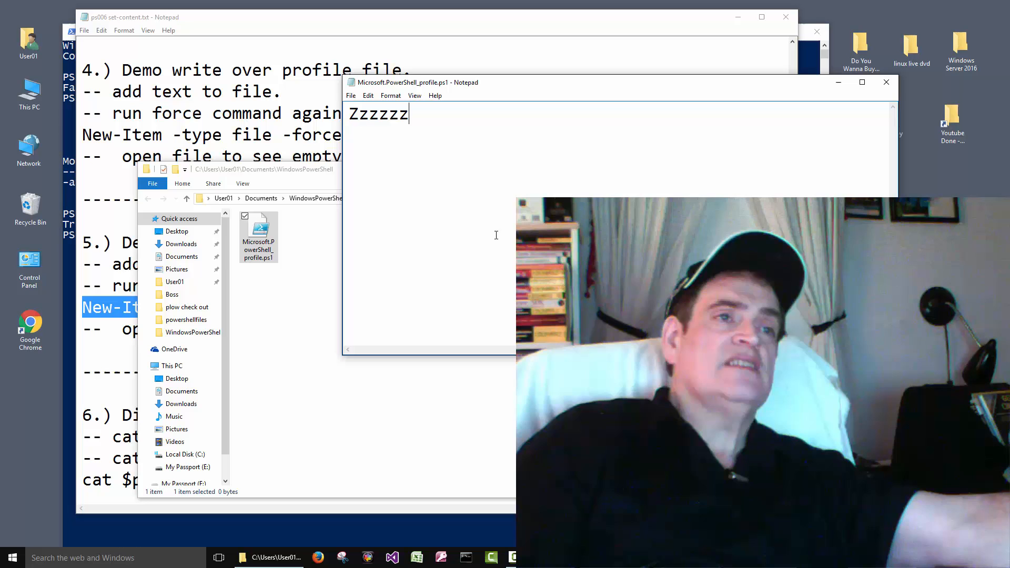
left_click(350, 96)
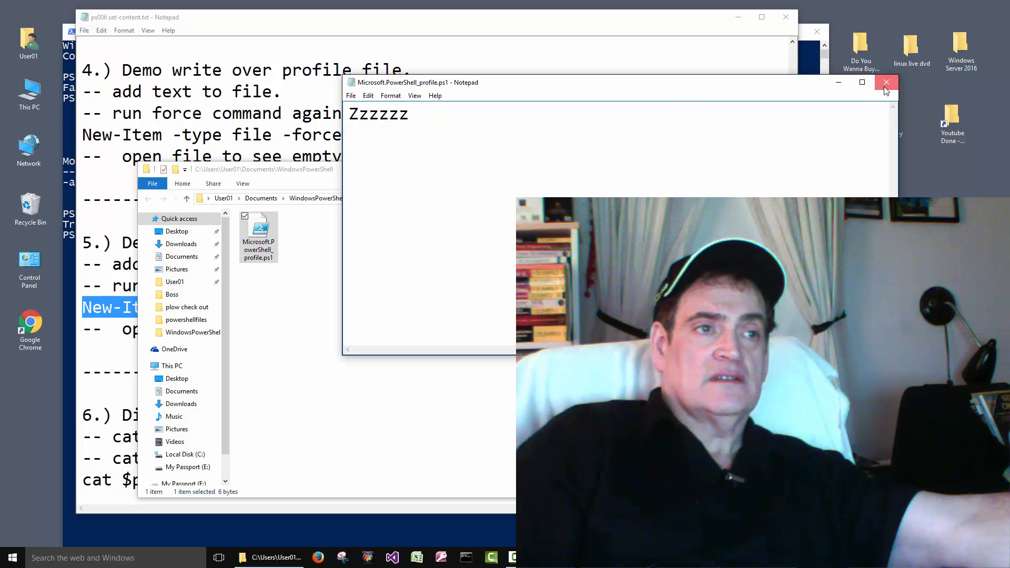
Step: Reopen the profile with Open with > Notepad to confirm Zzzzzz, then return to PowerShell
right_click(258, 231)
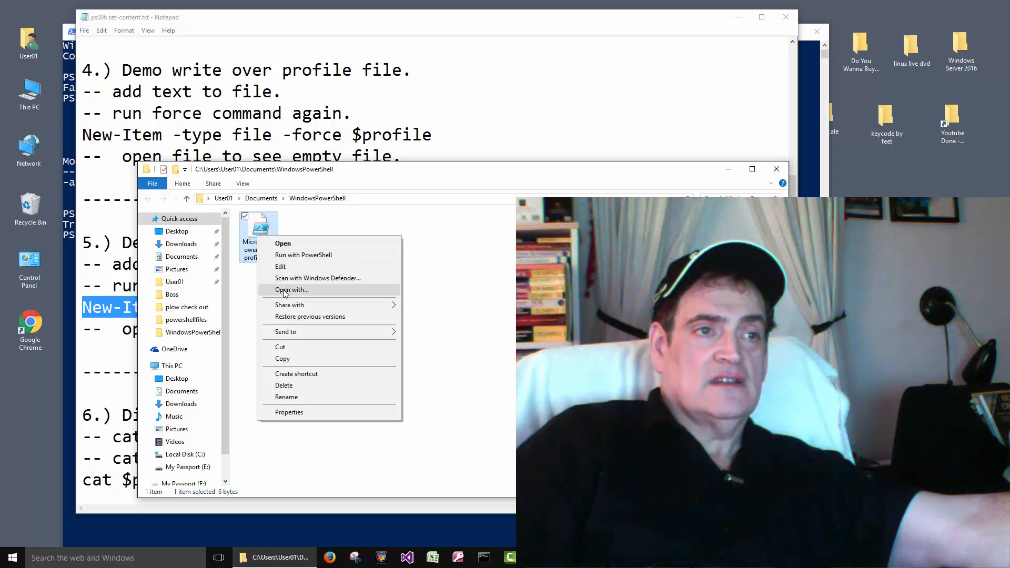
left_click(292, 289)
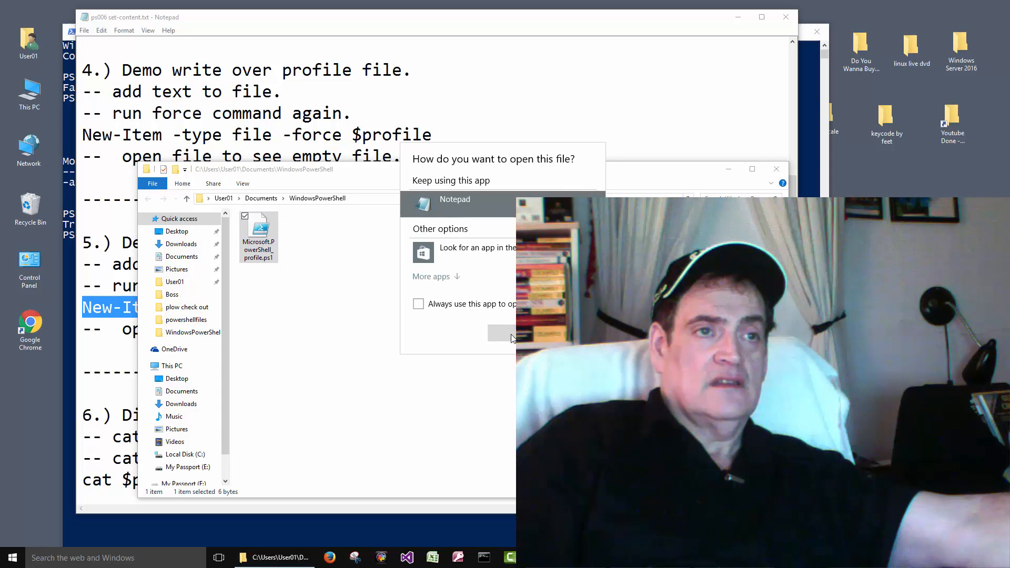
left_click(454, 203)
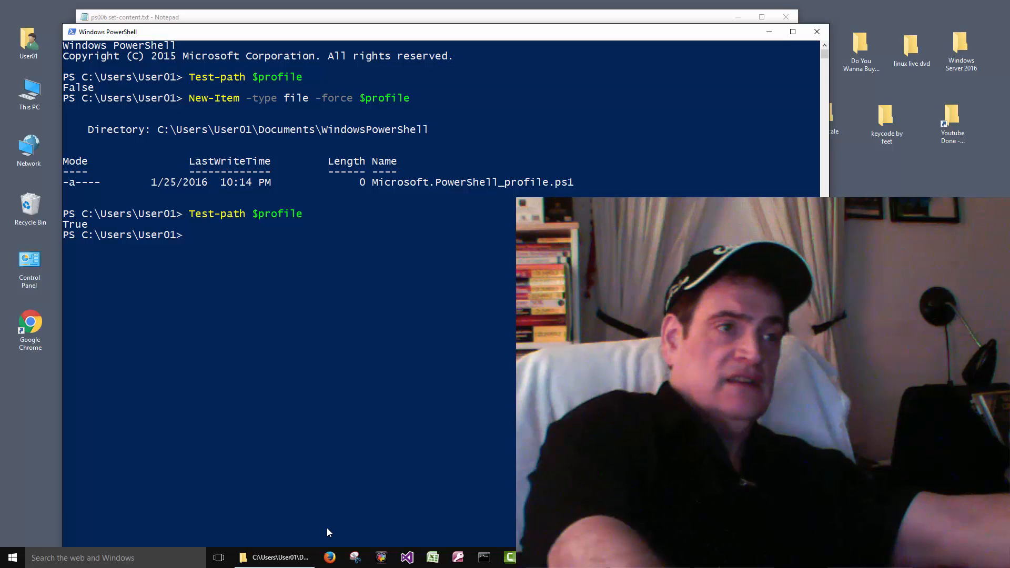
Step: Rerun New-Item -type file -force $profile, overwriting it to 0 bytes, and view it empty in Notepad
type("New-Item -type file -force $profile")
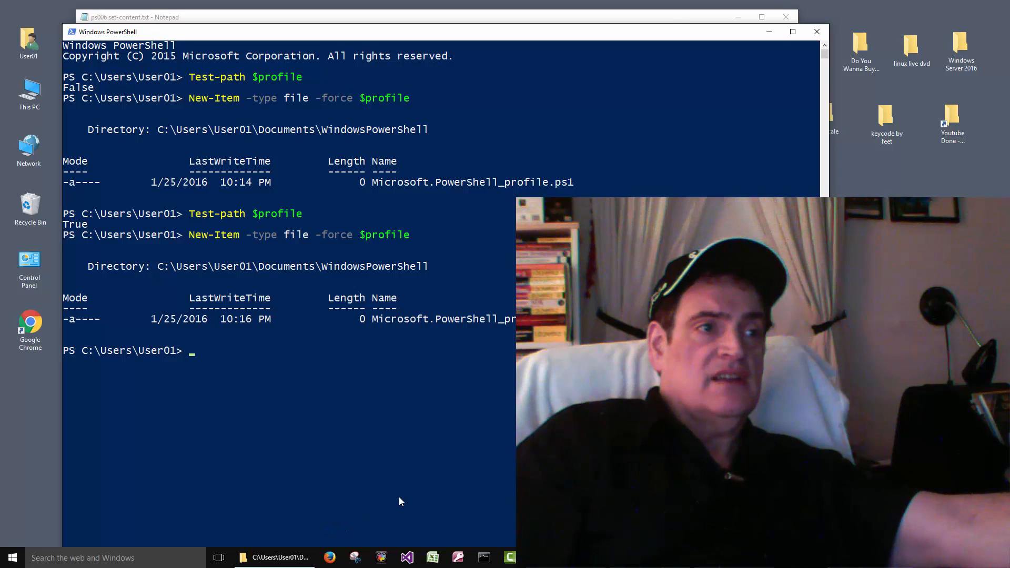
mouse_move(200, 341)
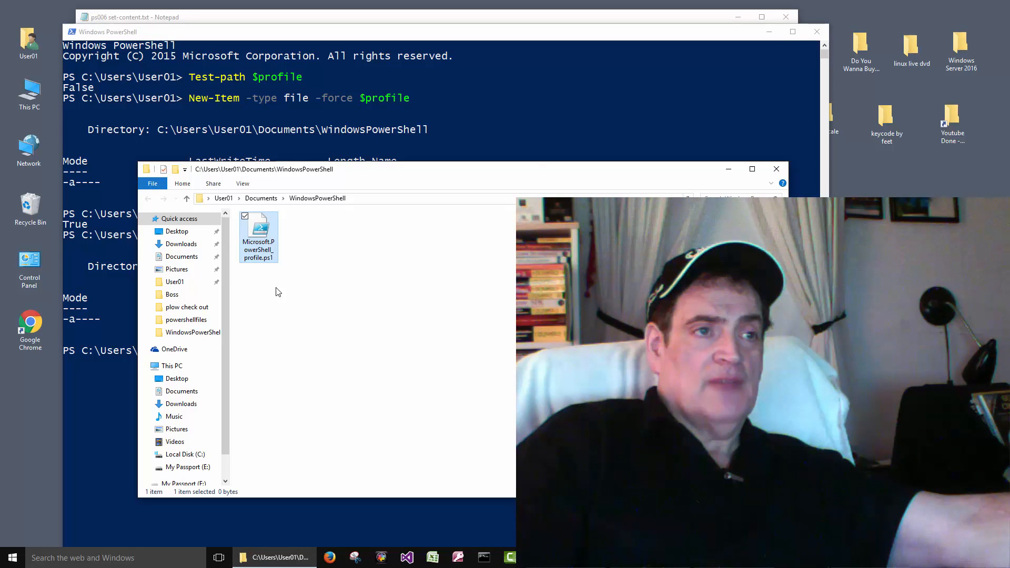
right_click(258, 235)
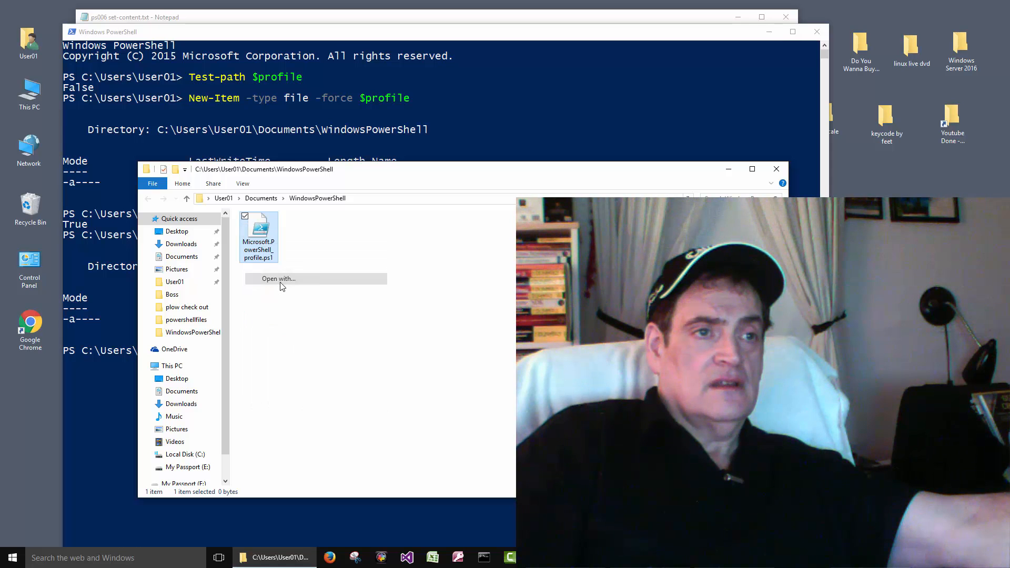
left_click(277, 278)
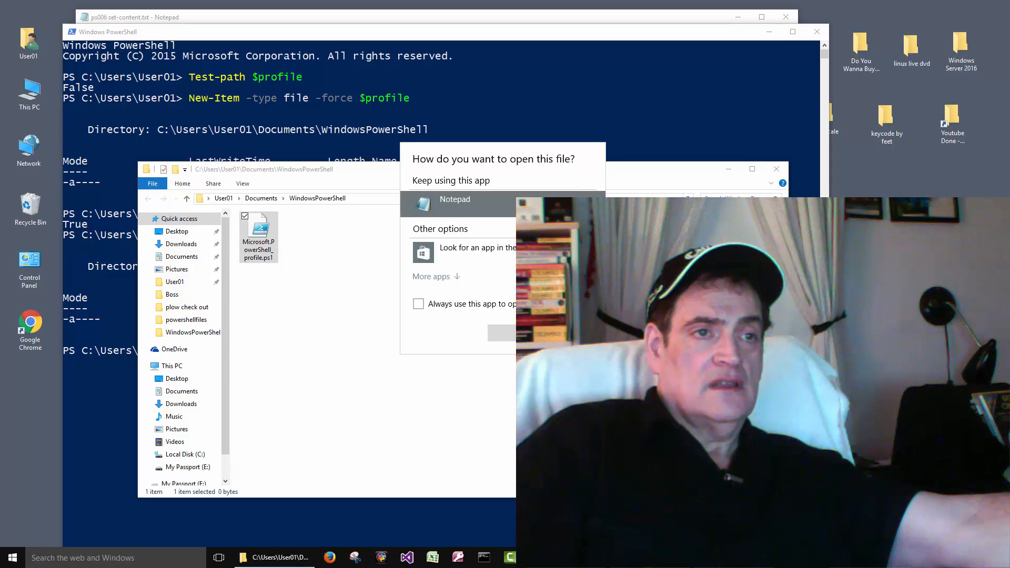
left_click(454, 199)
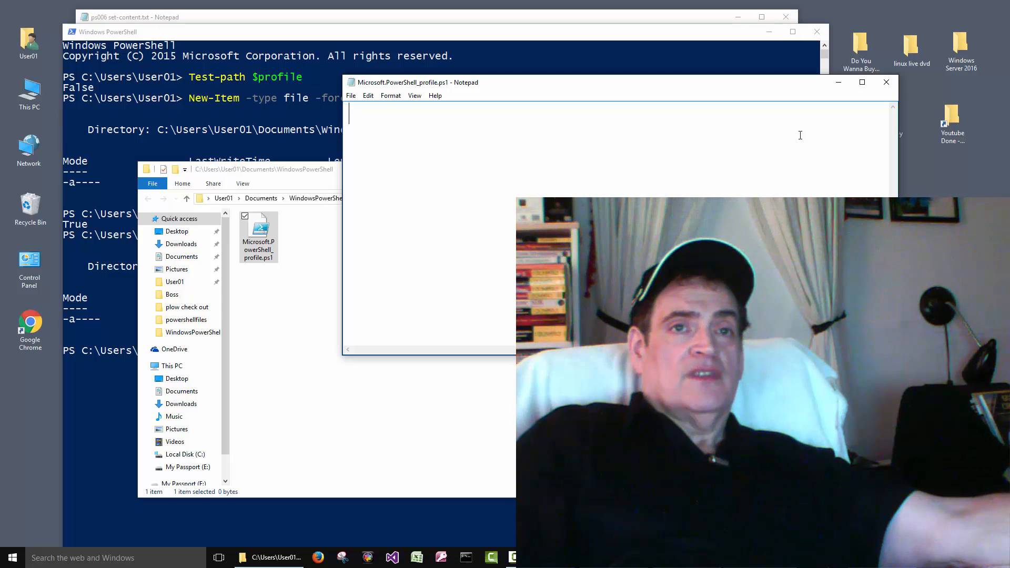
Step: Close the empty profile and make Microsoft.PowerShell_profile - Copy.ps1 beside it via Copy here
left_click(884, 82)
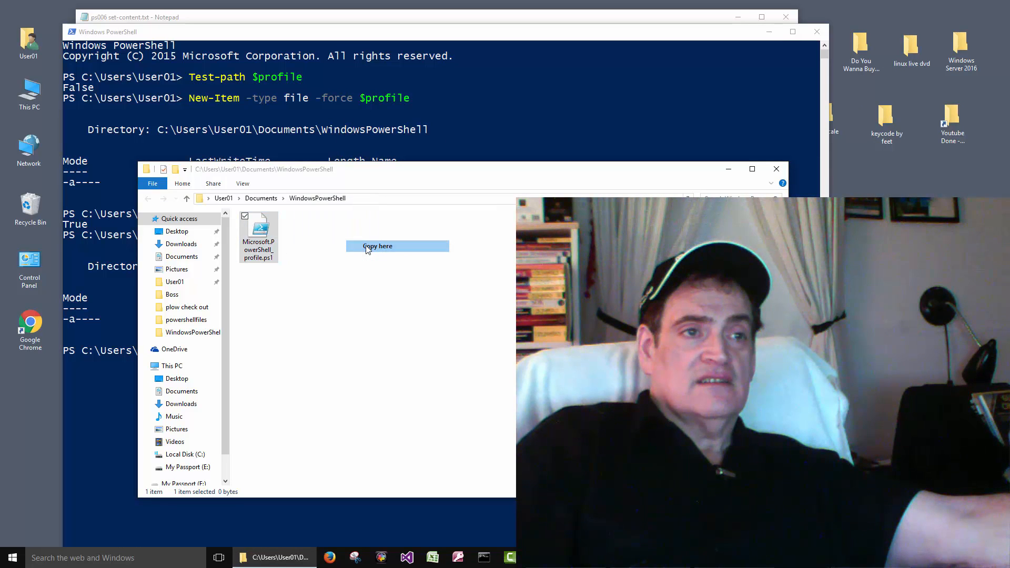
left_click(377, 246)
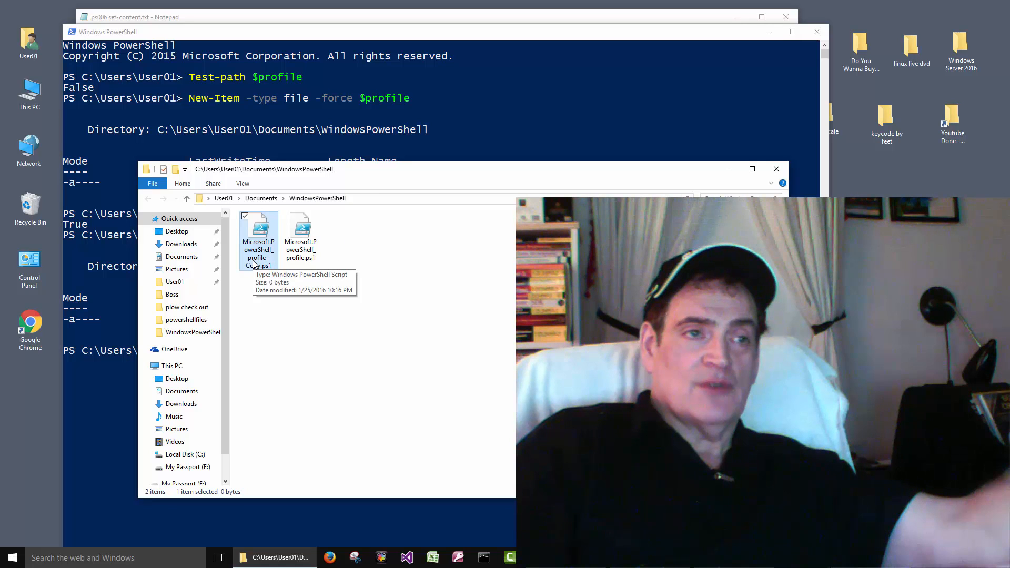
mouse_move(324, 237)
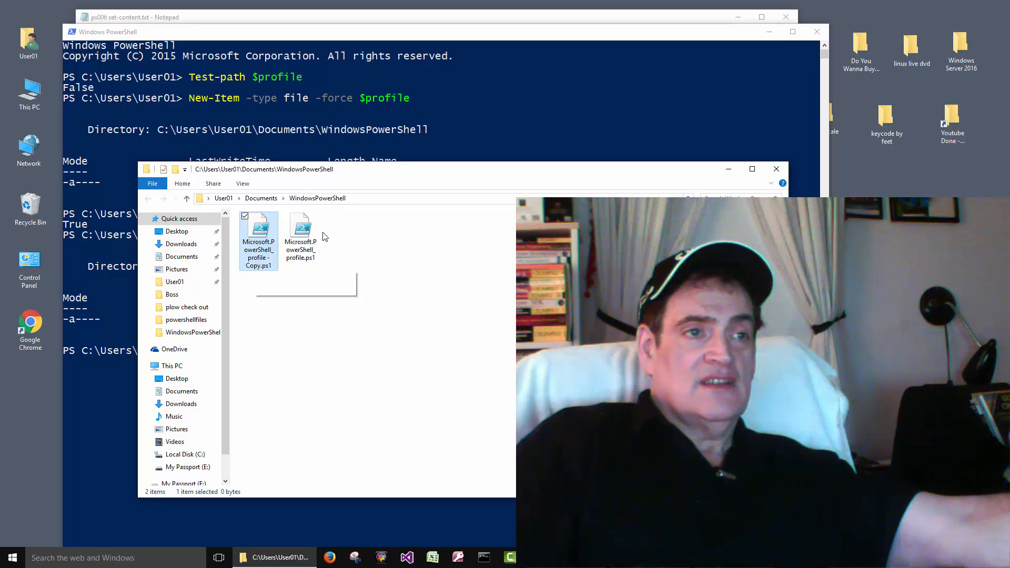
mouse_move(299, 232)
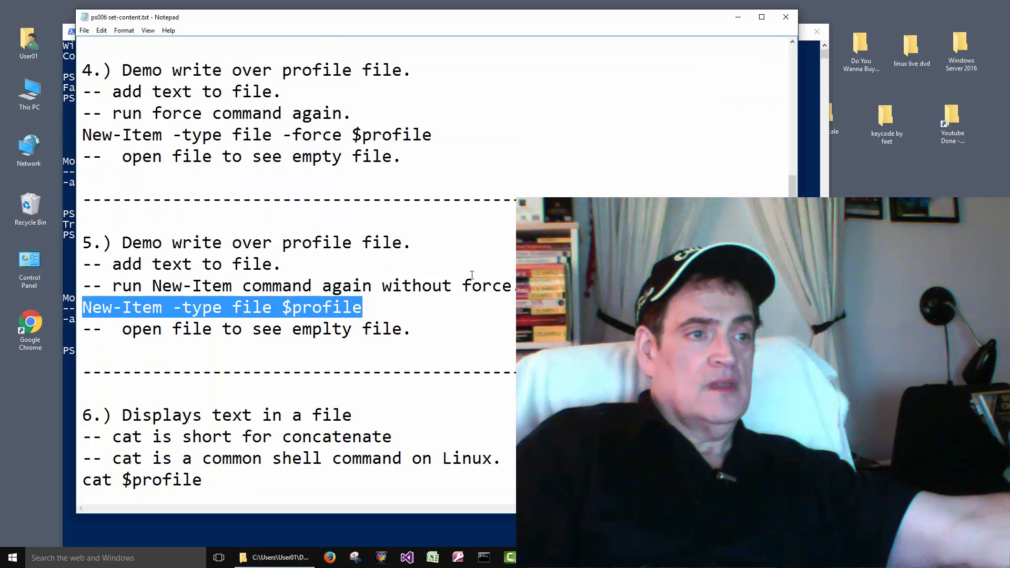
Step: Open the original profile in Notepad, enter Z characters, close it and return to the notes' step 5
scroll("down", 3)
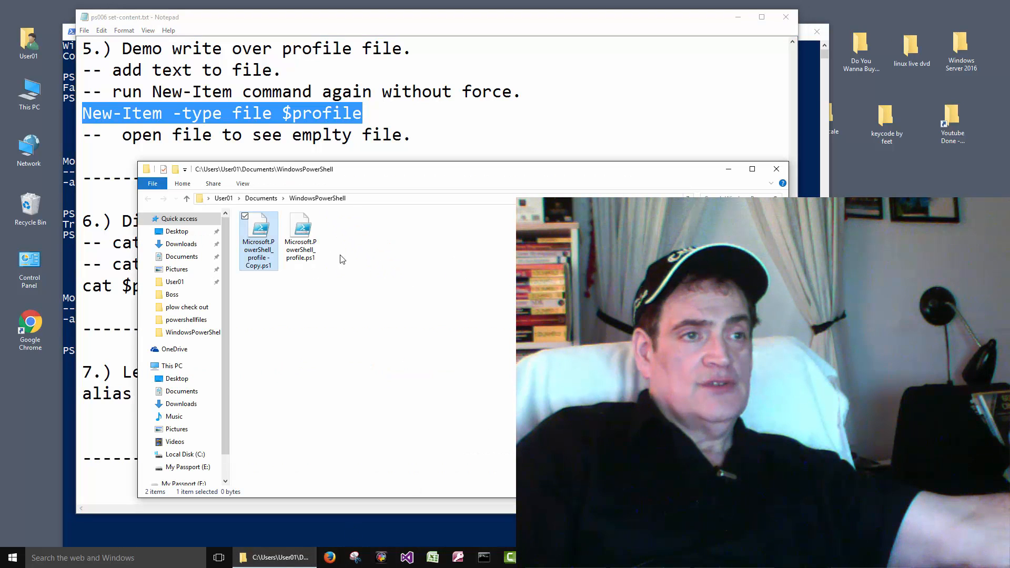
right_click(300, 231)
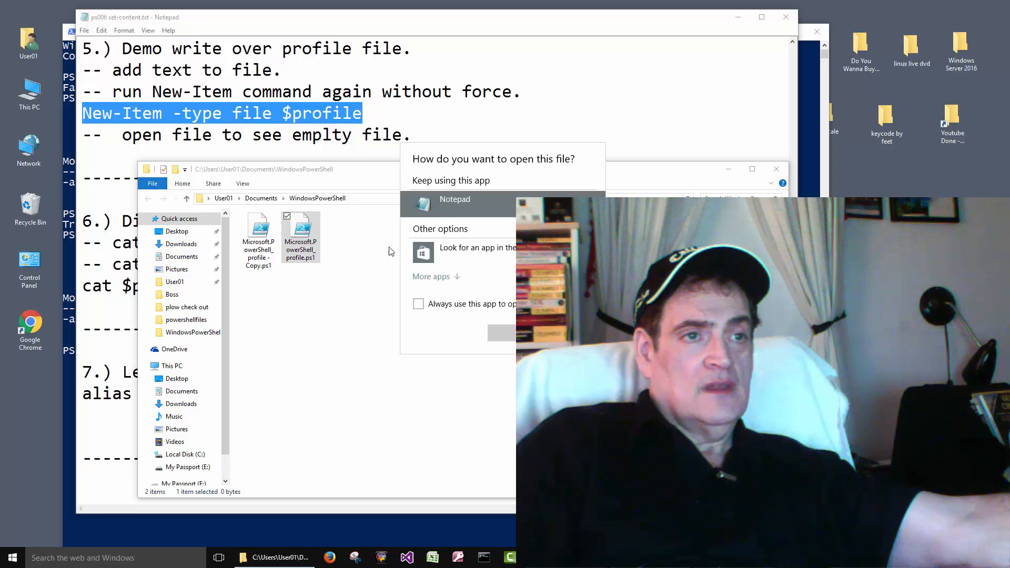
left_click(454, 199)
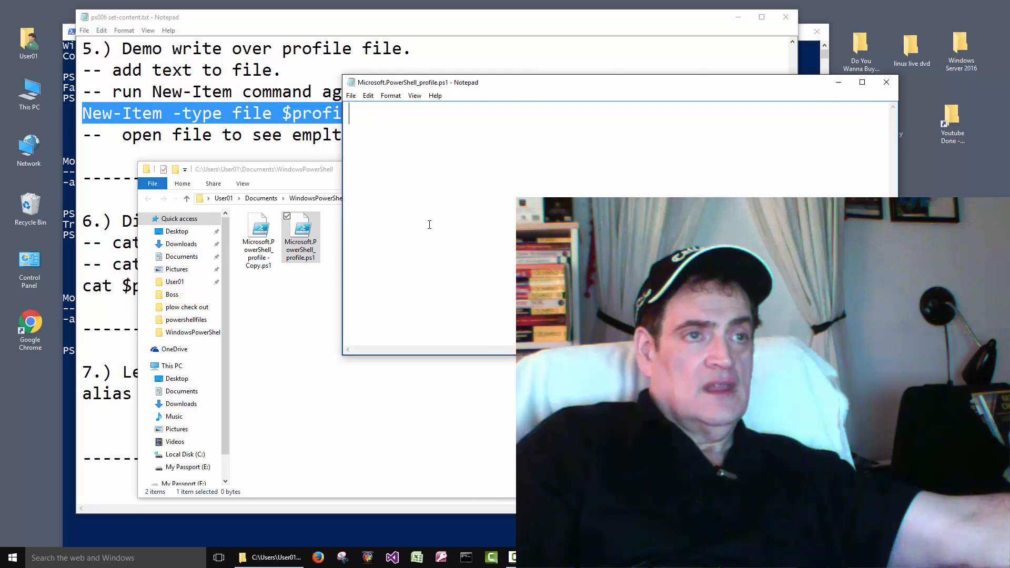
type("Z")
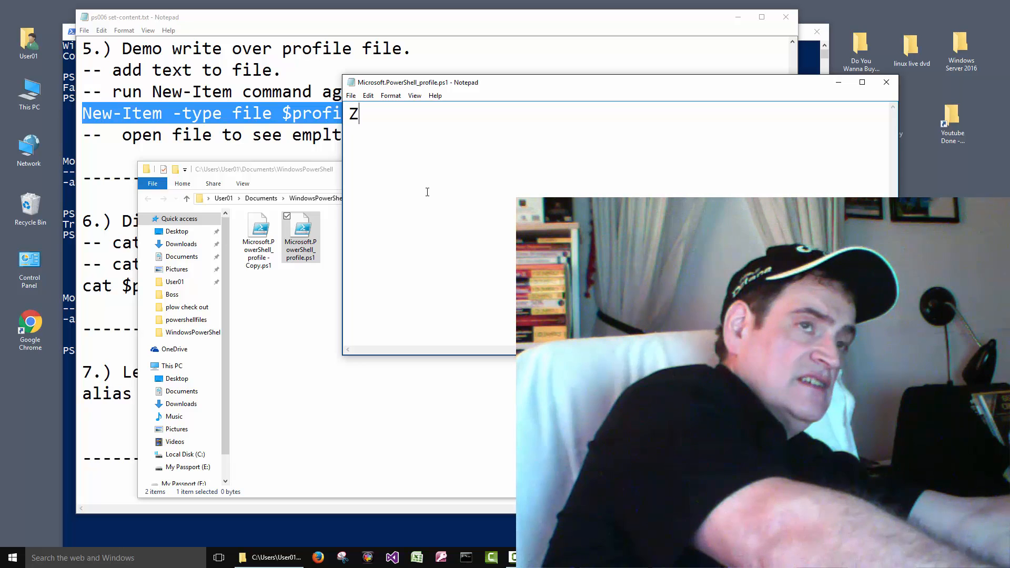
left_click(350, 95)
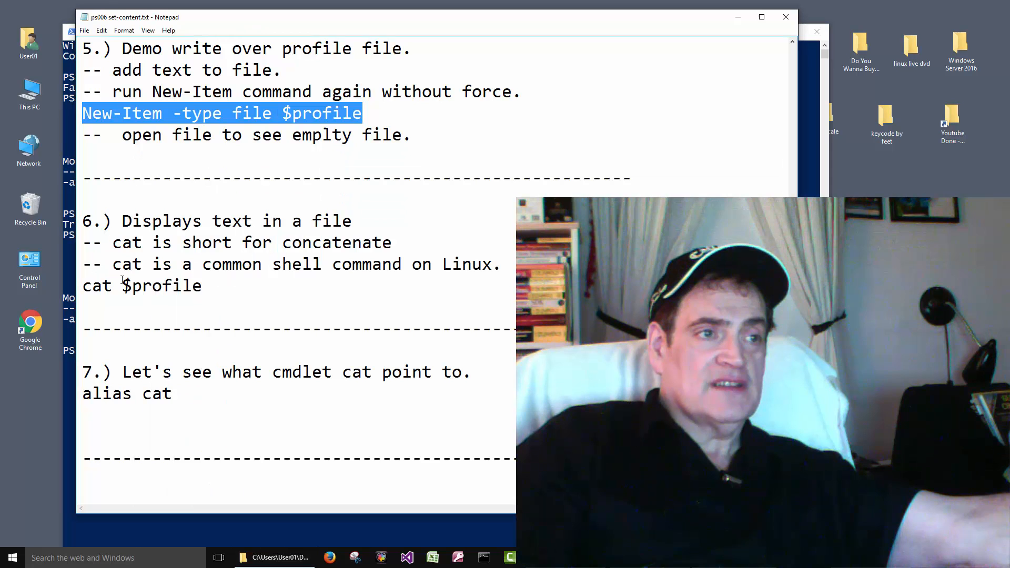
Step: Run cat $profile in PowerShell, then open the profile file in Notepad again
double_click(159, 285)
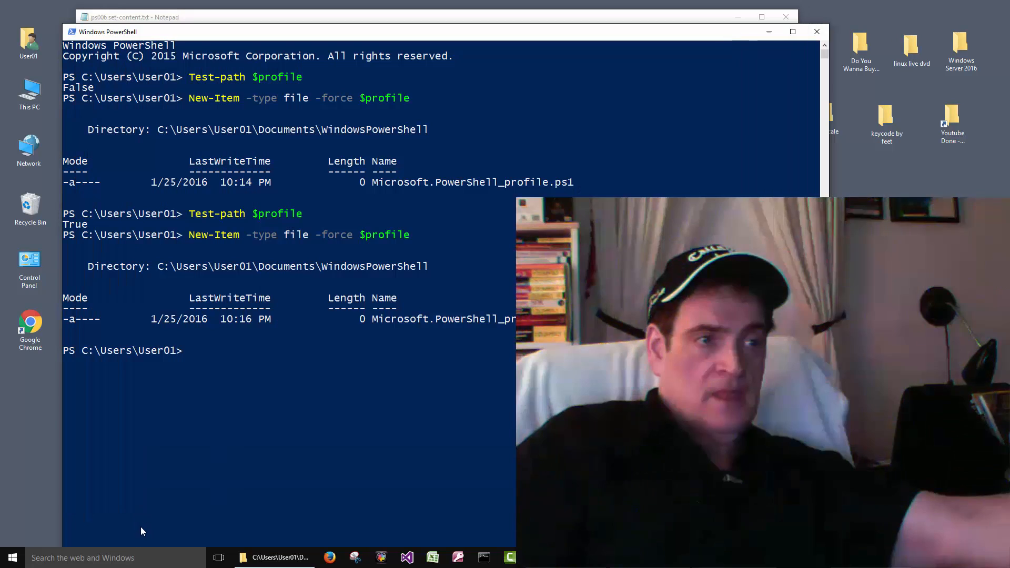
type("cat $profile")
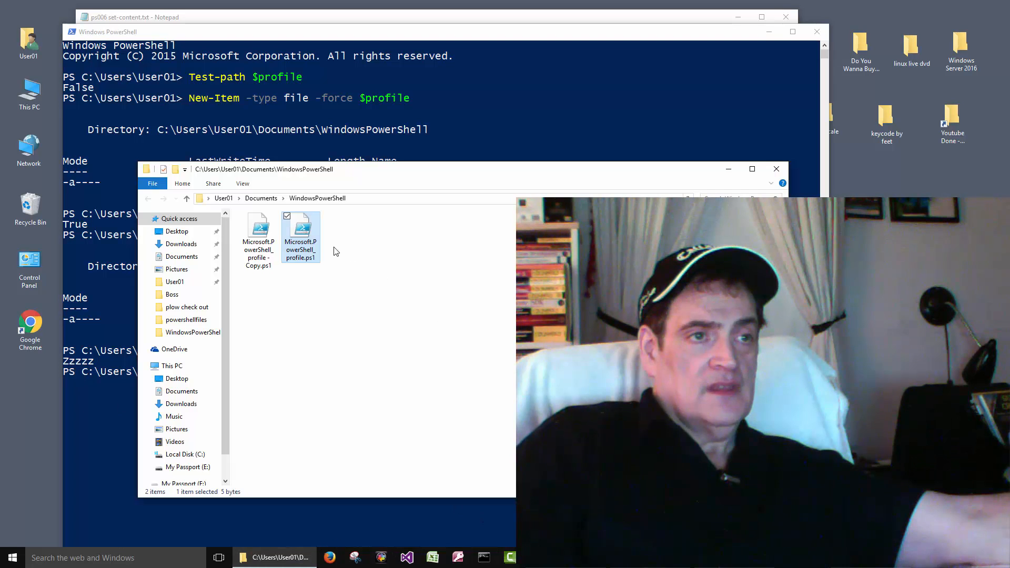
right_click(301, 231)
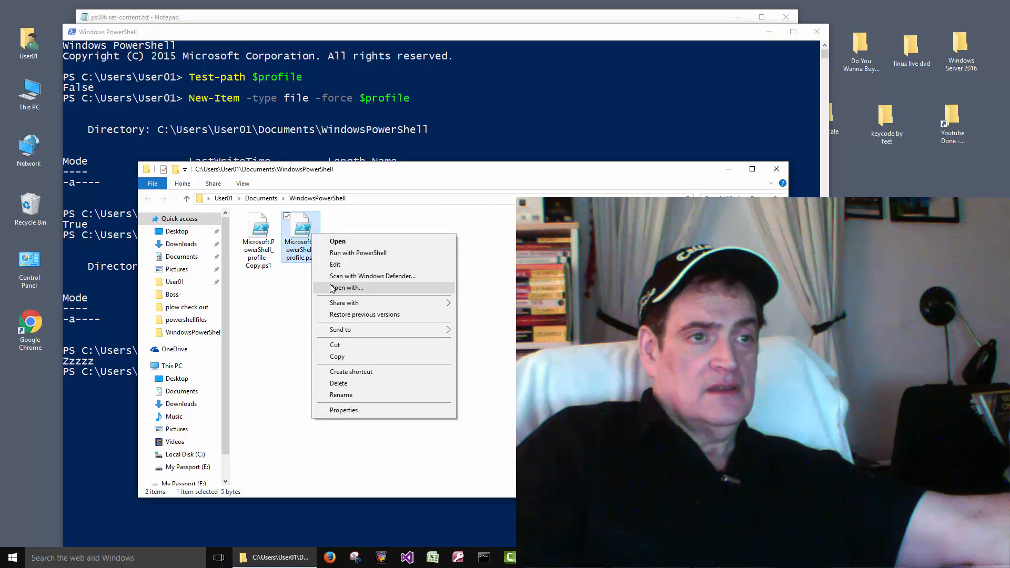
left_click(346, 288)
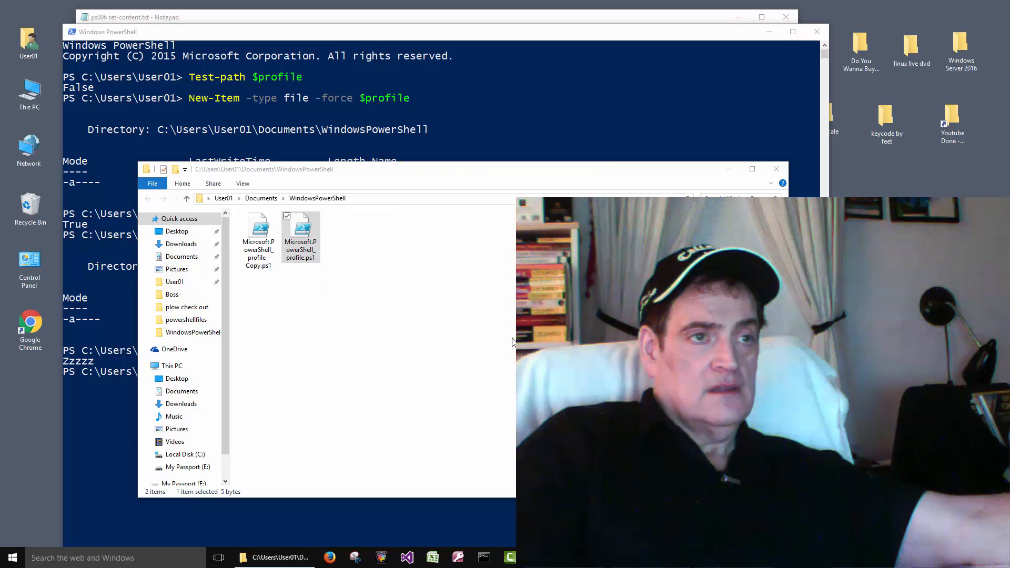
double_click(300, 231)
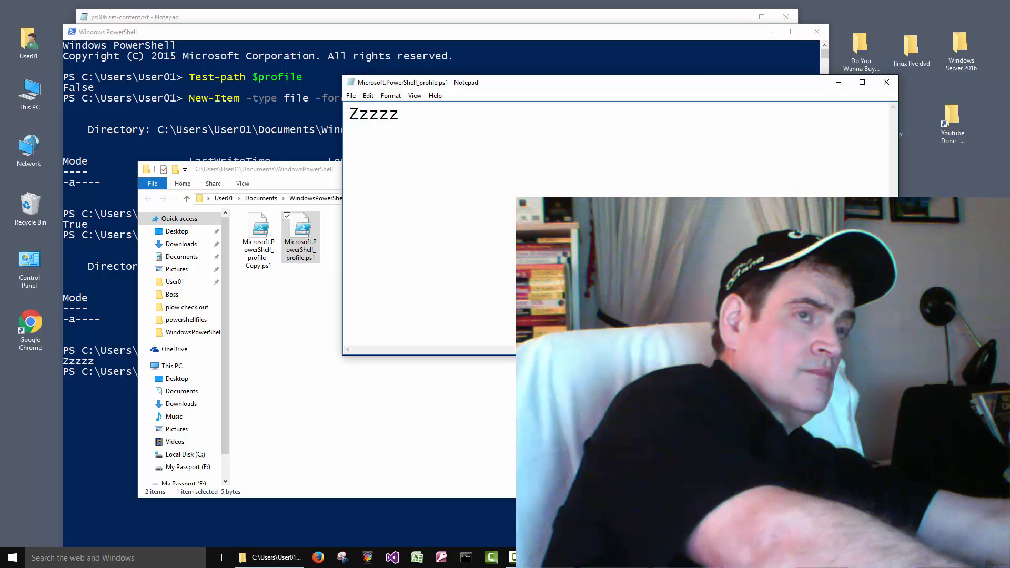
Step: Add a second line Zzzz to the profile and rerun cat $profile in PowerShell
type("Zzzz")
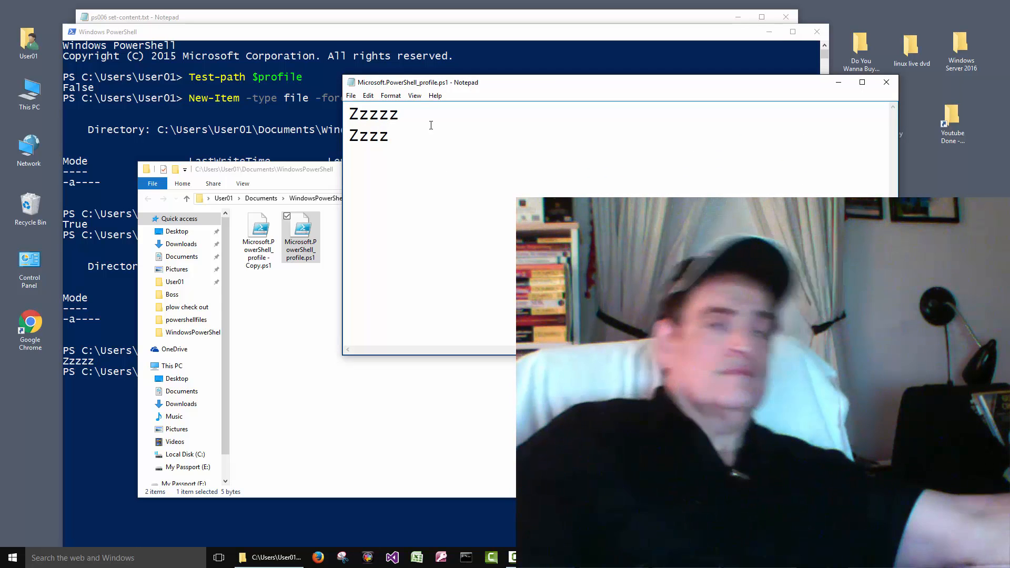
left_click(350, 96)
type("cat $profile")
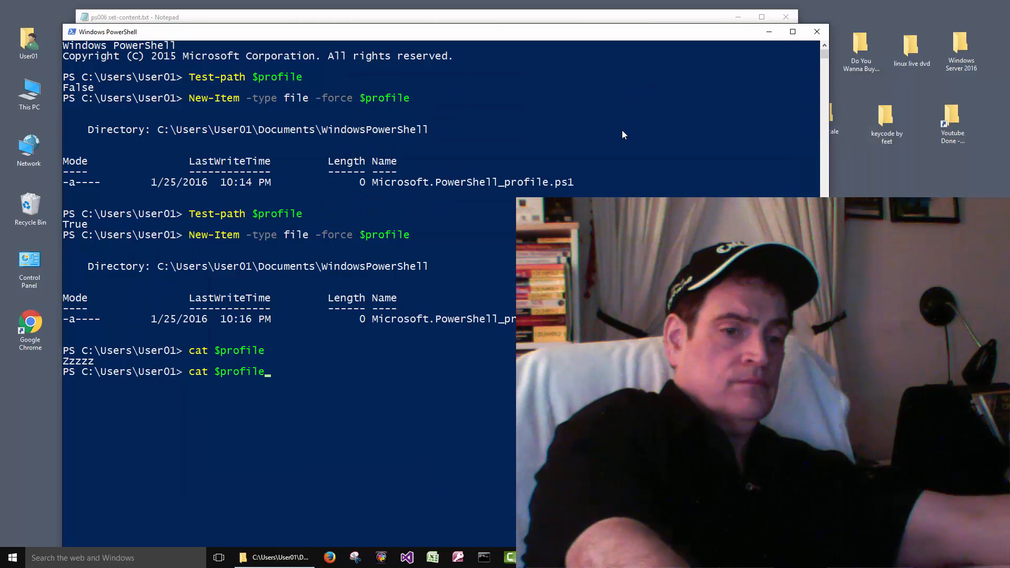
key("enter")
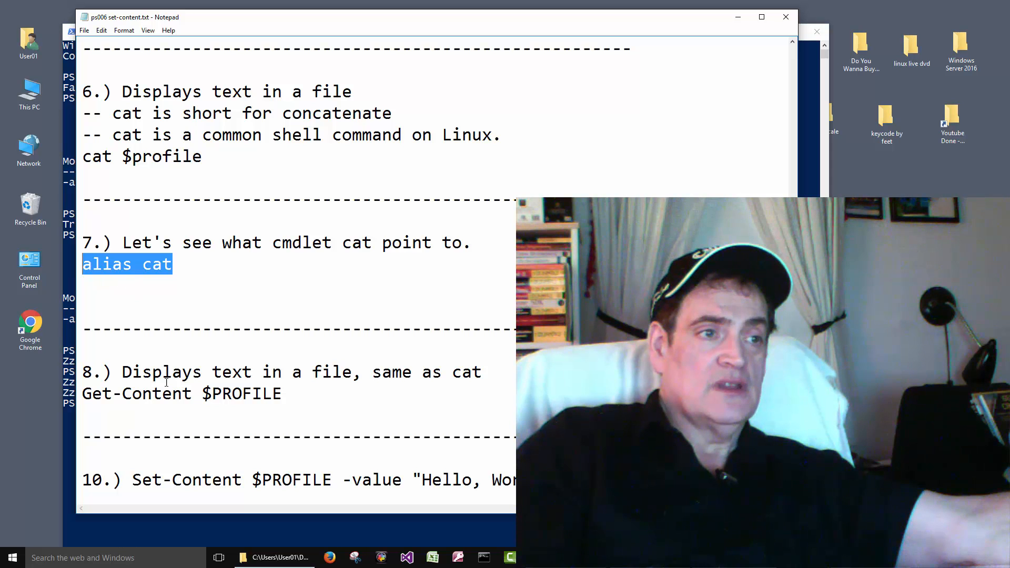
Step: Run alias cat in PowerShell, showing cat maps to Get-Content after cat listed Zzzzz and Zzzz
double_click(237, 393)
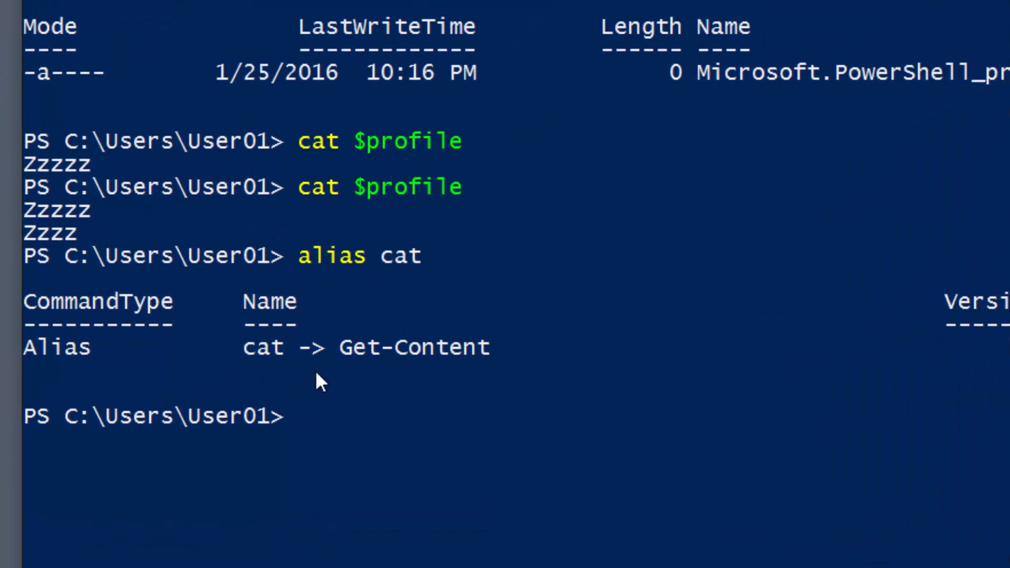
mouse_move(455, 374)
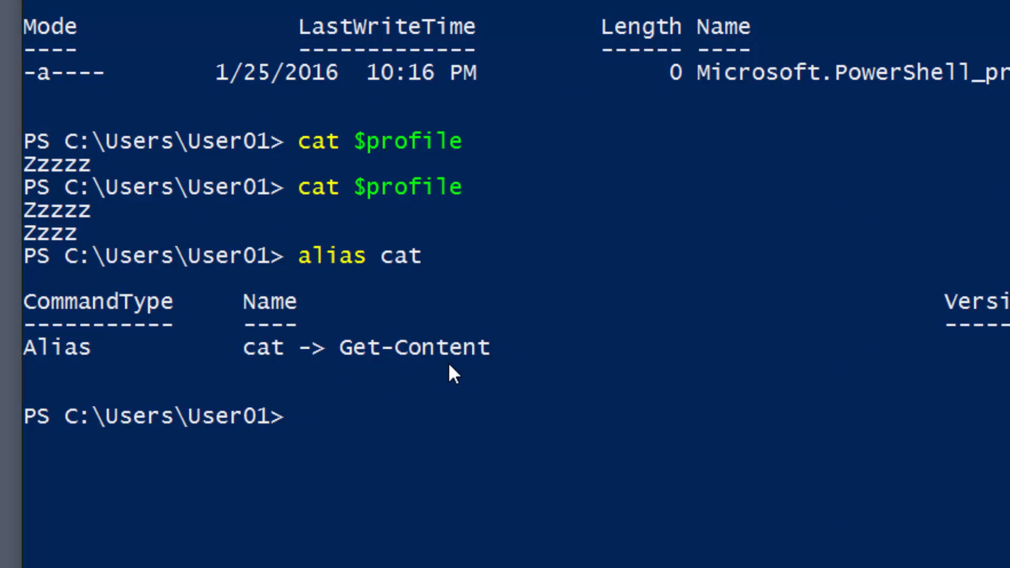
mouse_move(461, 416)
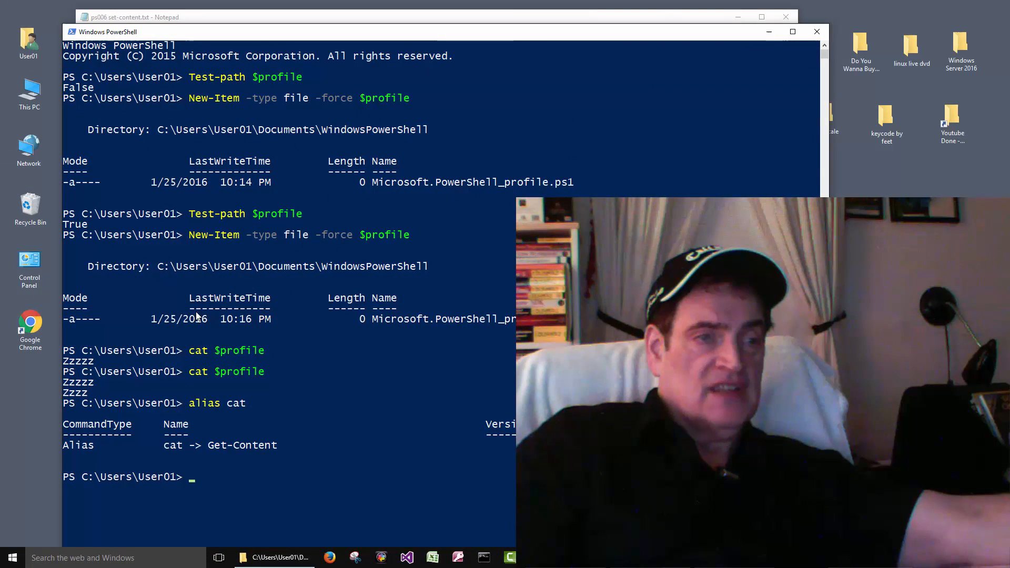
mouse_move(197, 444)
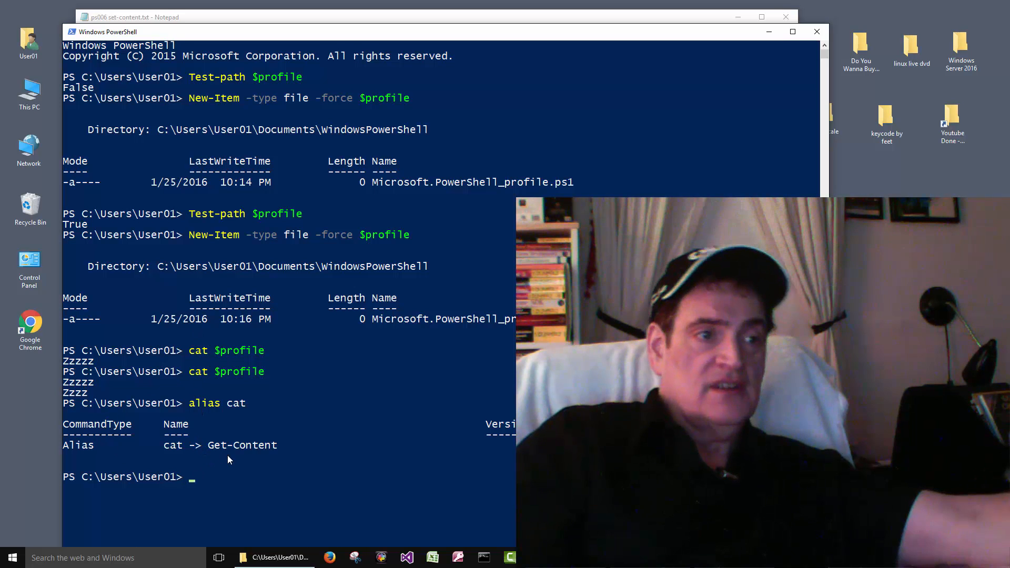
mouse_move(303, 446)
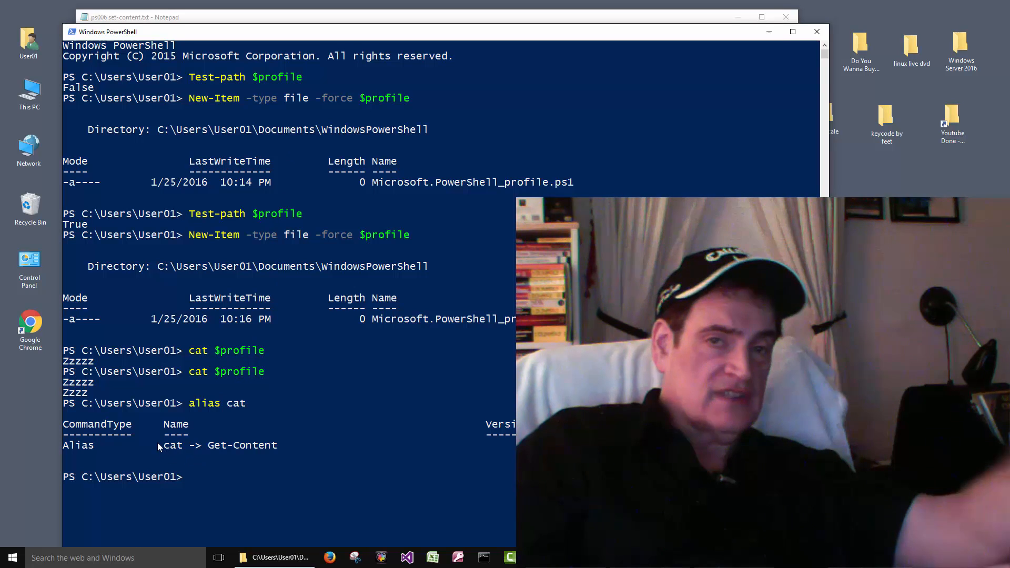
mouse_move(191, 463)
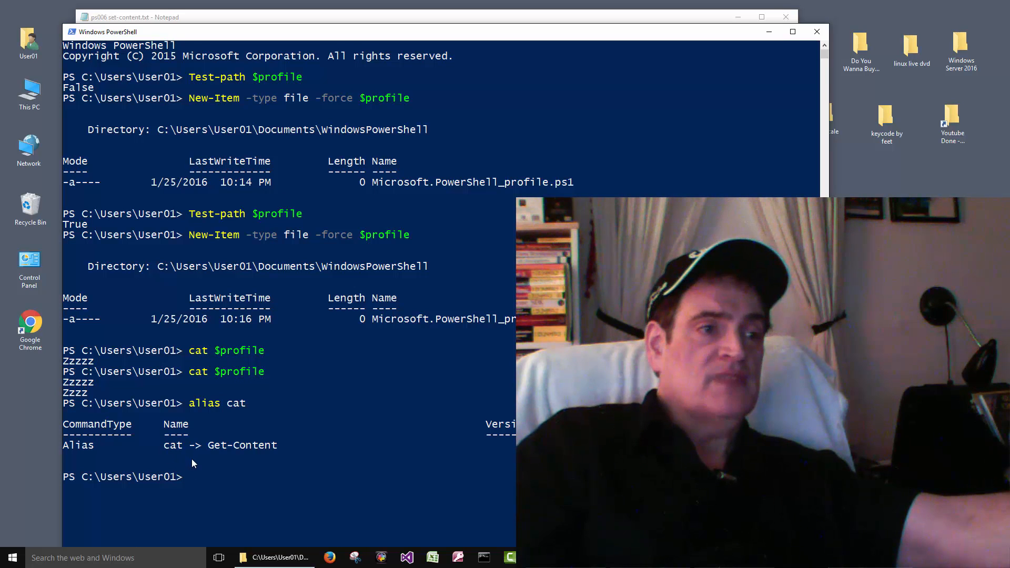
mouse_move(212, 455)
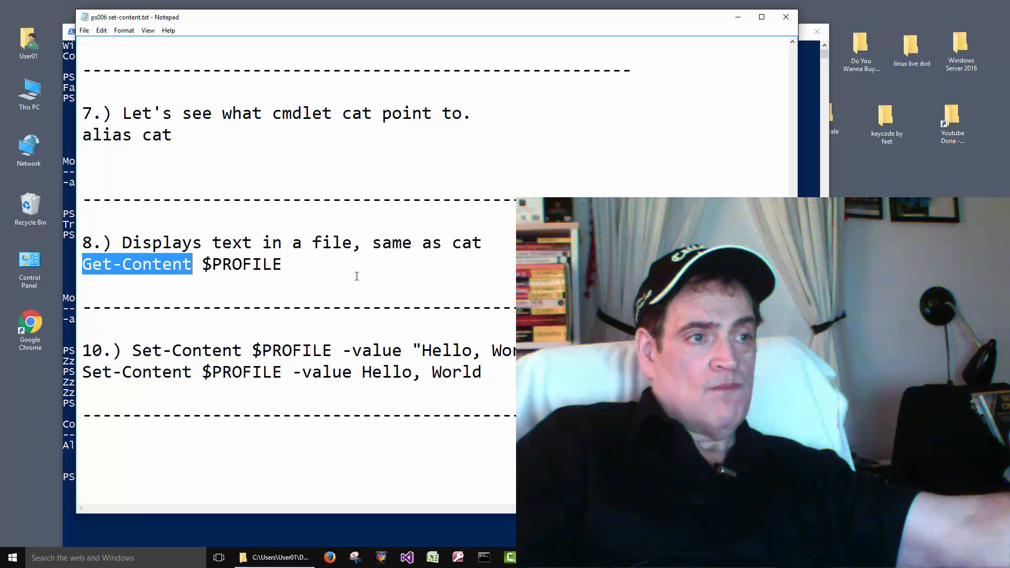
Step: Run Get-Content $PROFILE copied from the notes to show the profile's current text
double_click(255, 264)
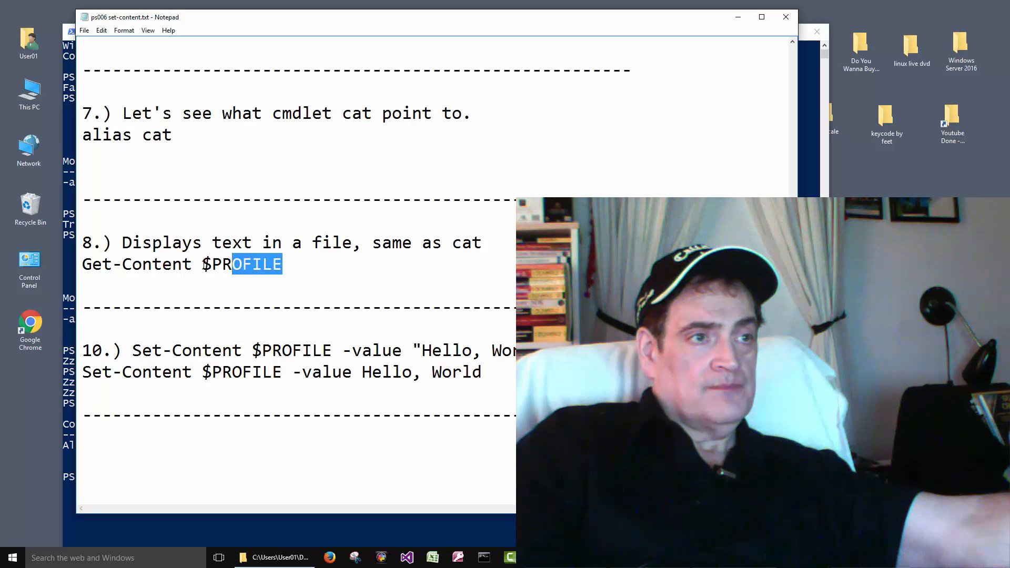
right_click(180, 264)
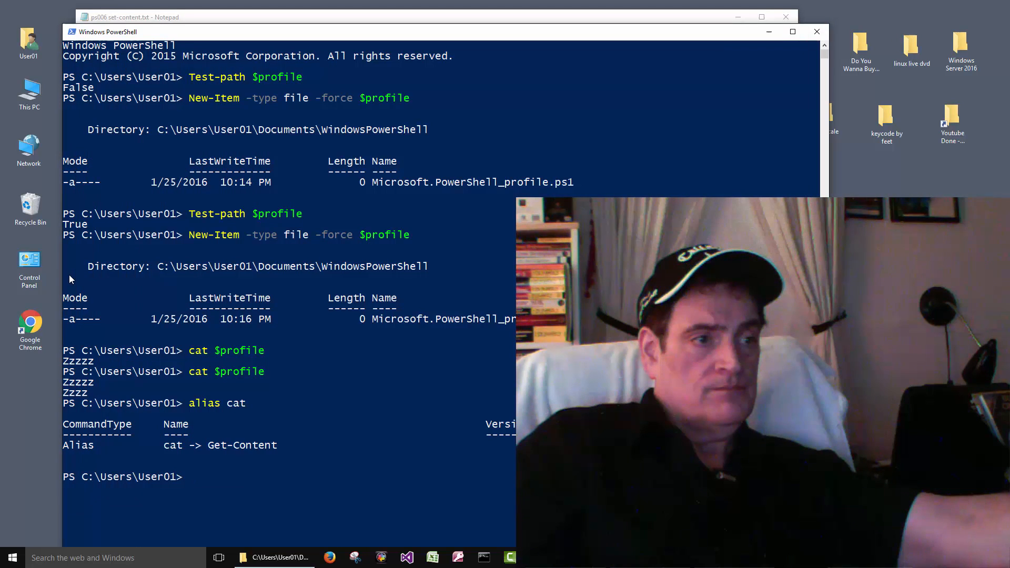
type("Get-Content $PROFILE")
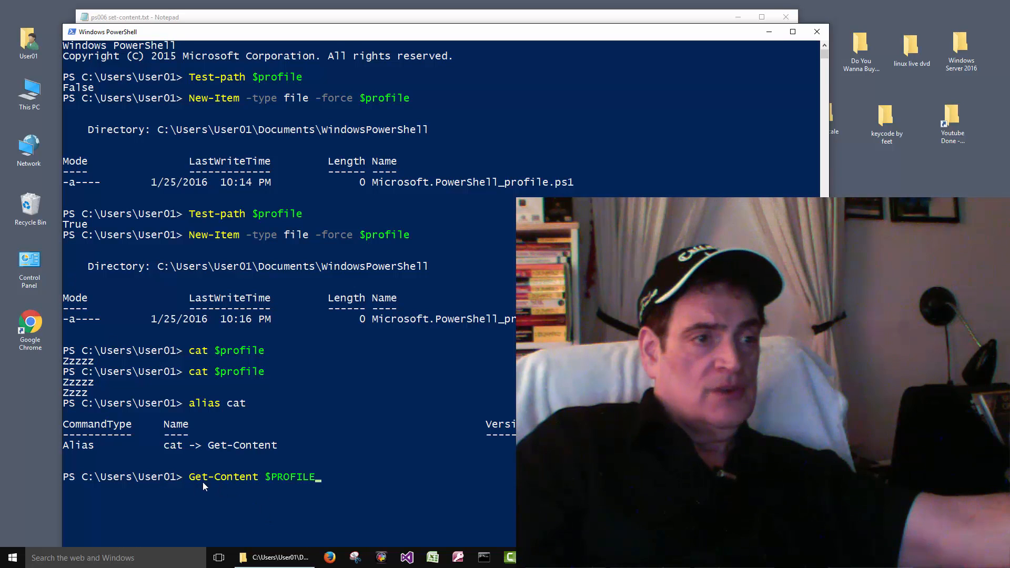
mouse_move(308, 490)
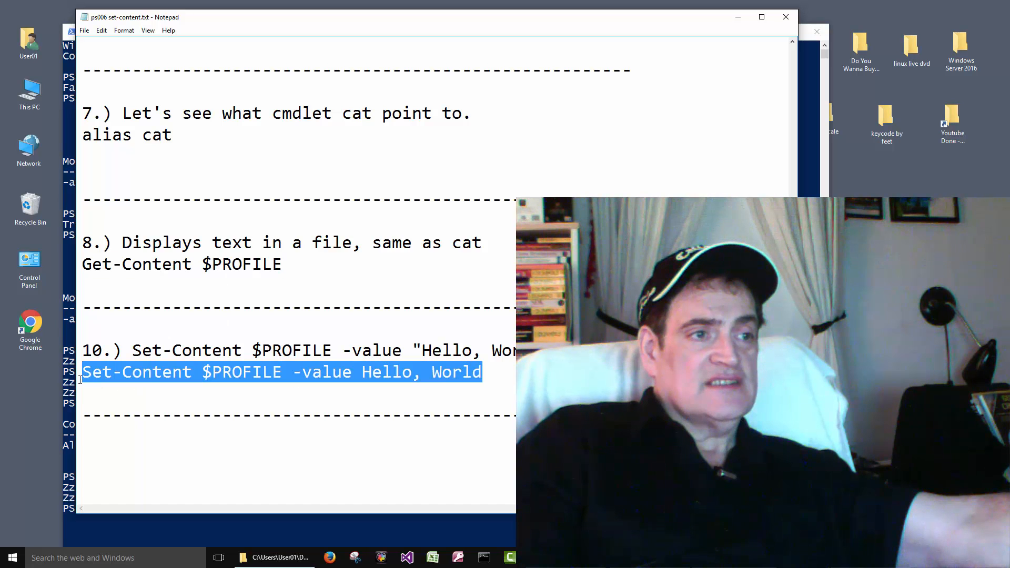
Step: Run Set-Content $PROFILE -value Hello, World, then Get-Content shows Hello and World
right_click(173, 371)
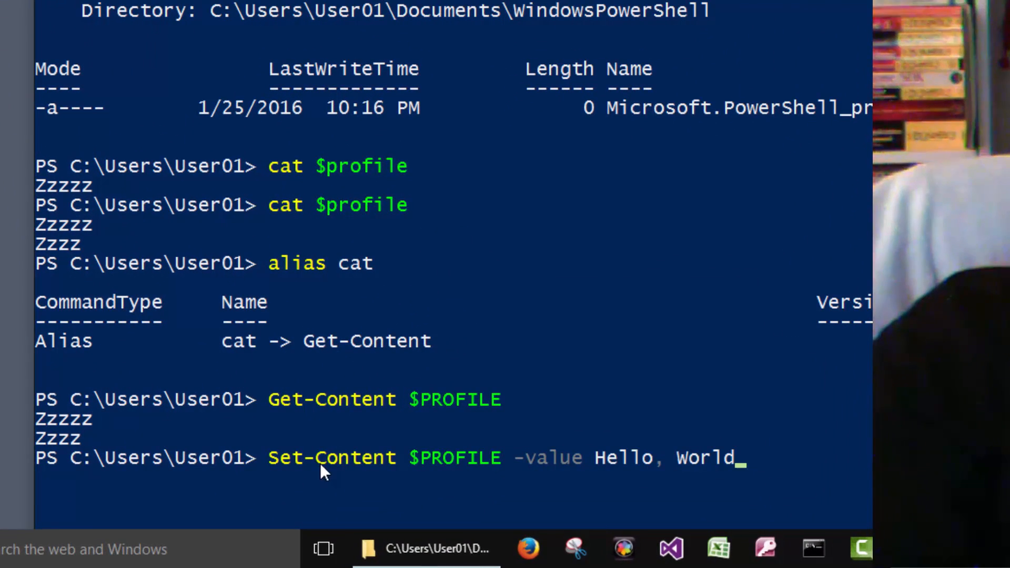
mouse_move(413, 495)
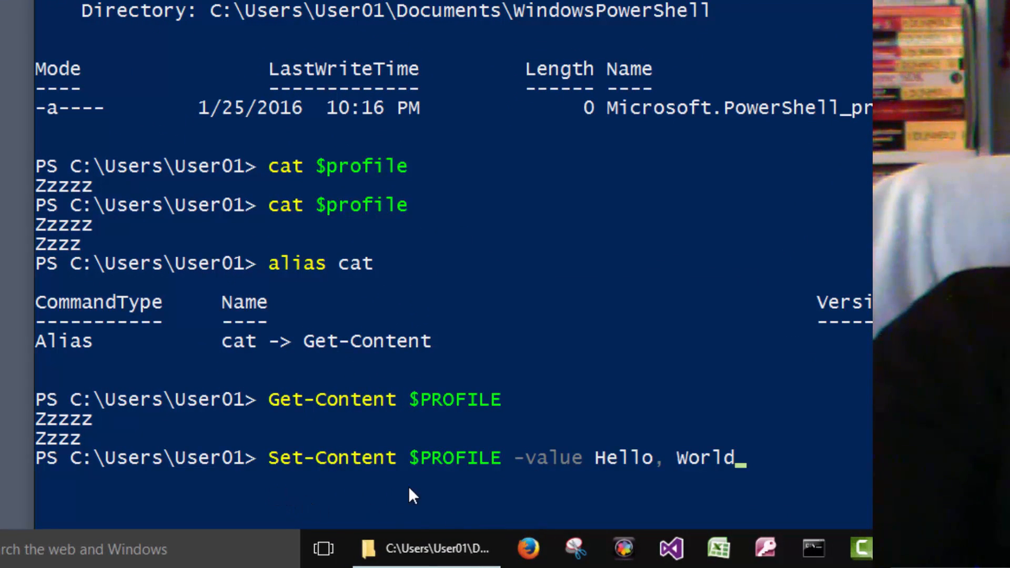
mouse_move(528, 483)
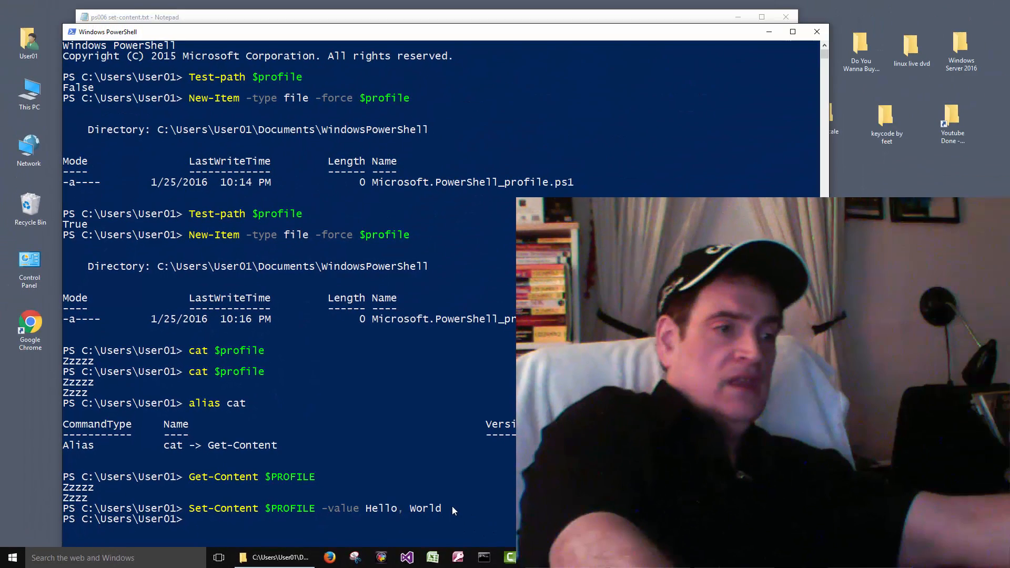
type("Get-Content $PROFILE")
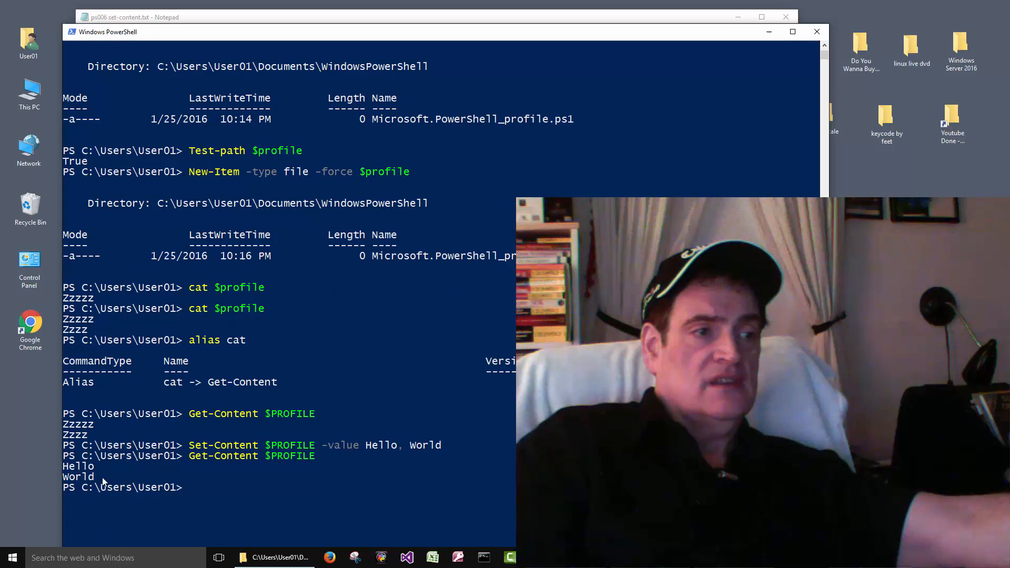
mouse_move(114, 475)
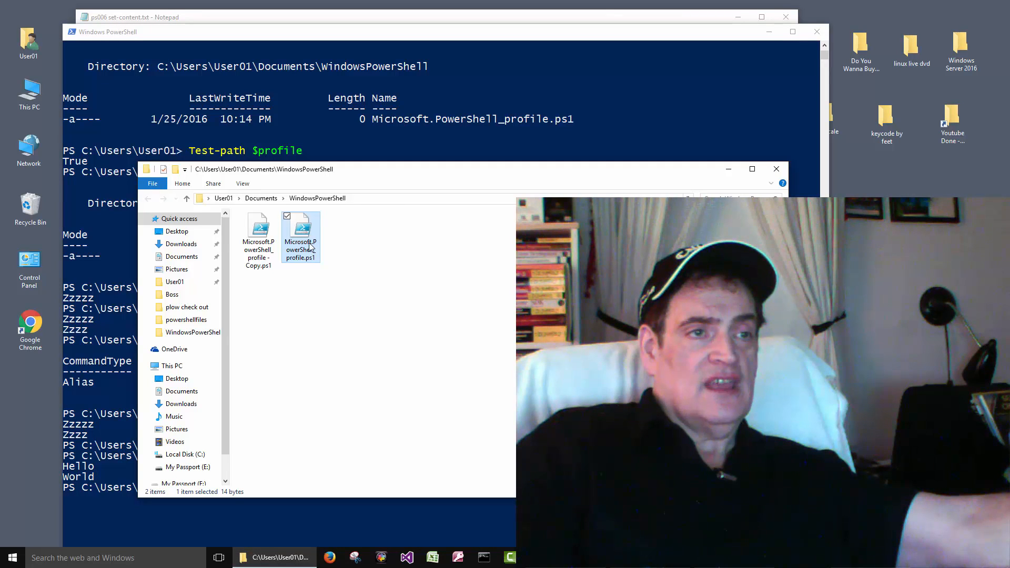
Step: Open Microsoft.PowerShell_profile.ps1 with Notepad to confirm it holds Hello and World
right_click(300, 231)
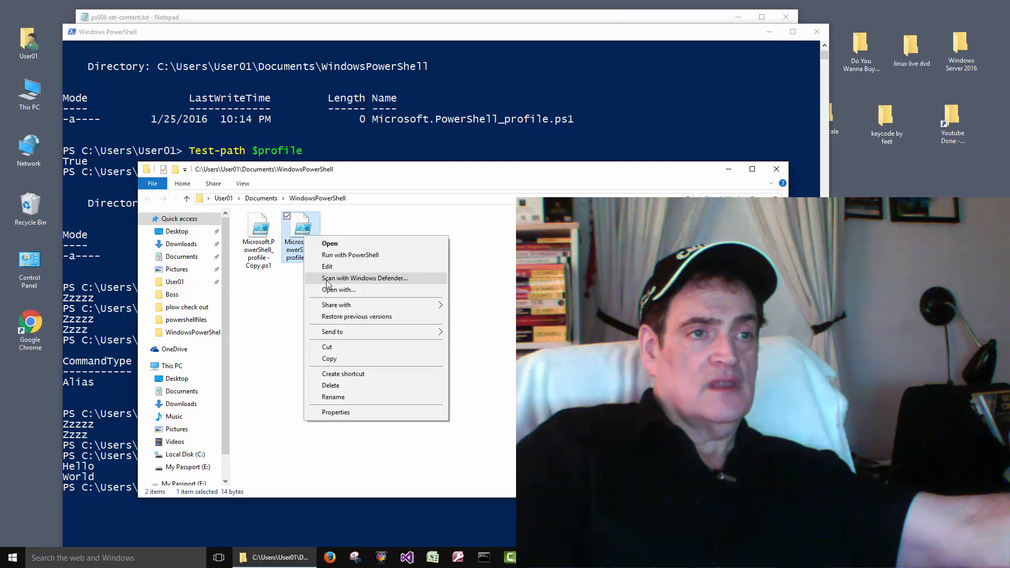
left_click(337, 289)
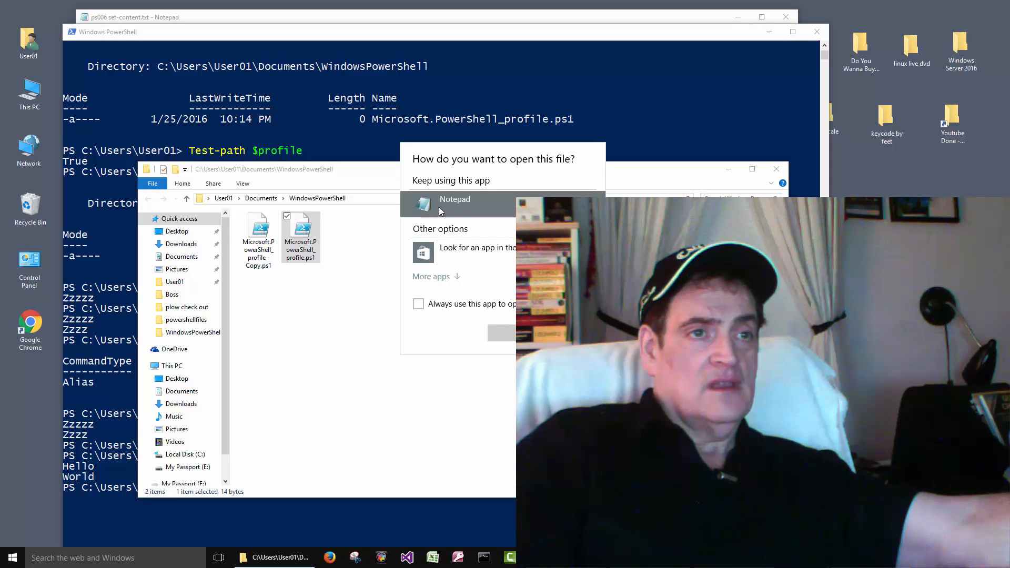
left_click(455, 199)
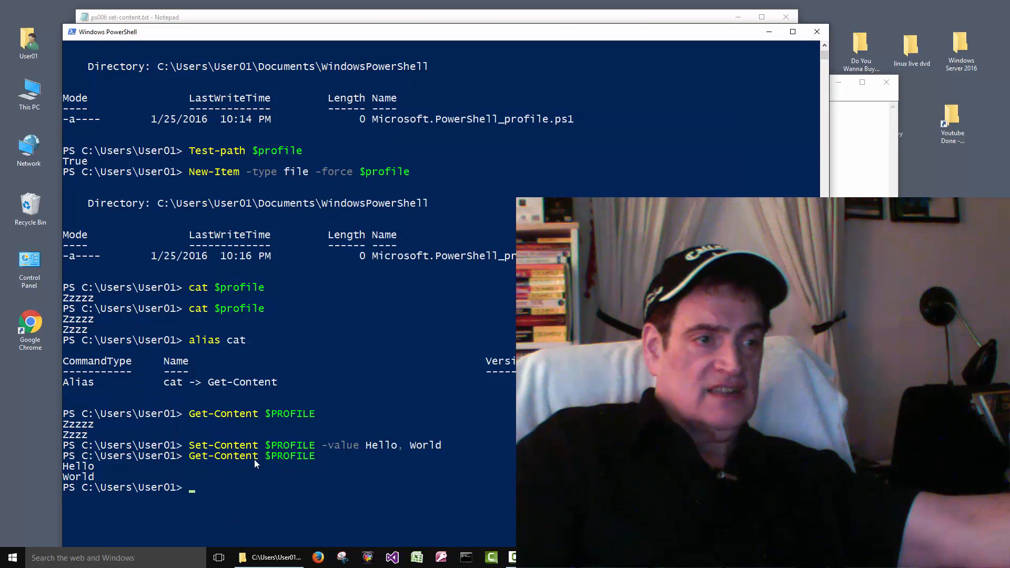
mouse_move(262, 467)
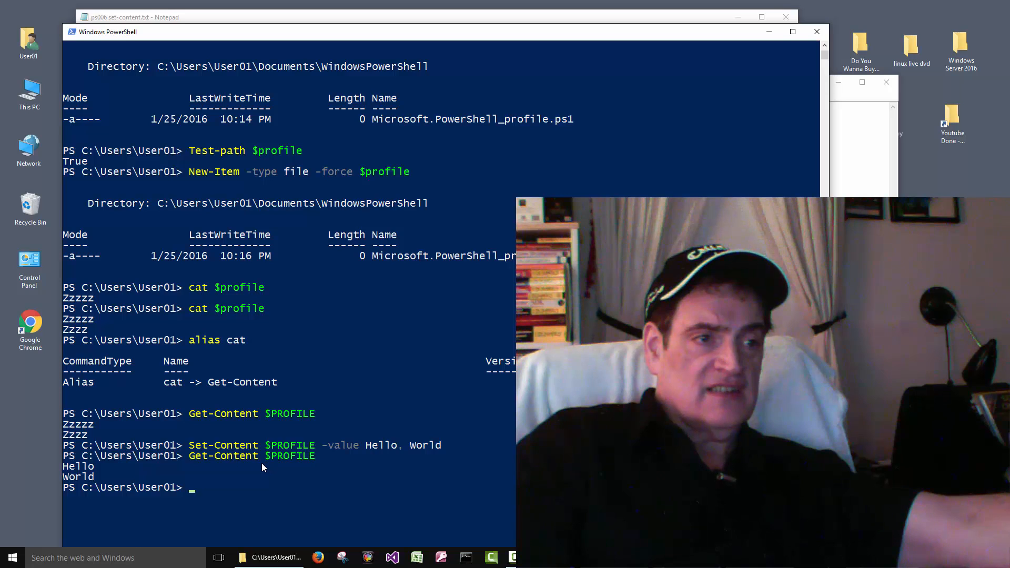
mouse_move(279, 467)
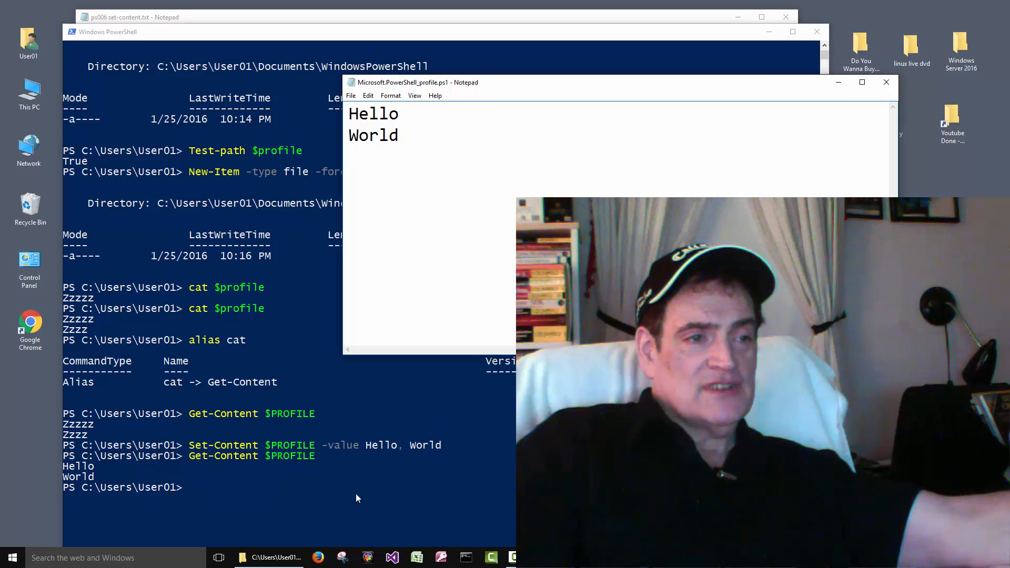
mouse_move(225, 454)
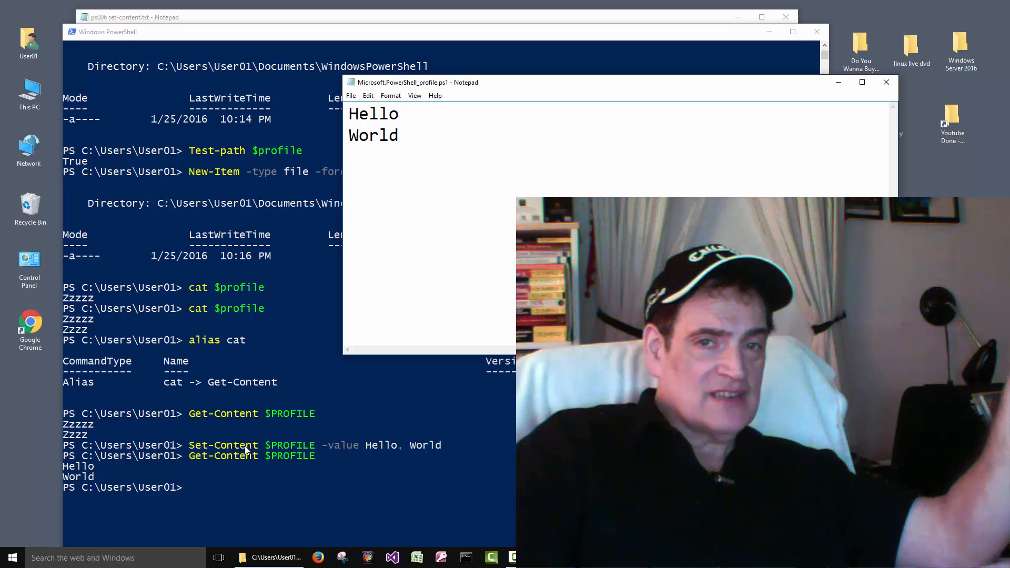
mouse_move(245, 467)
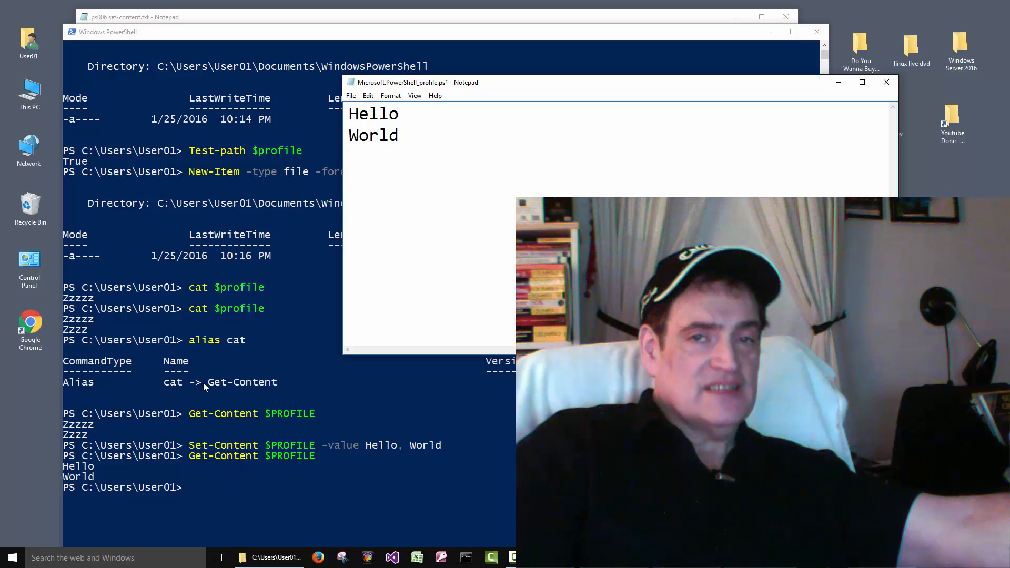
mouse_move(228, 385)
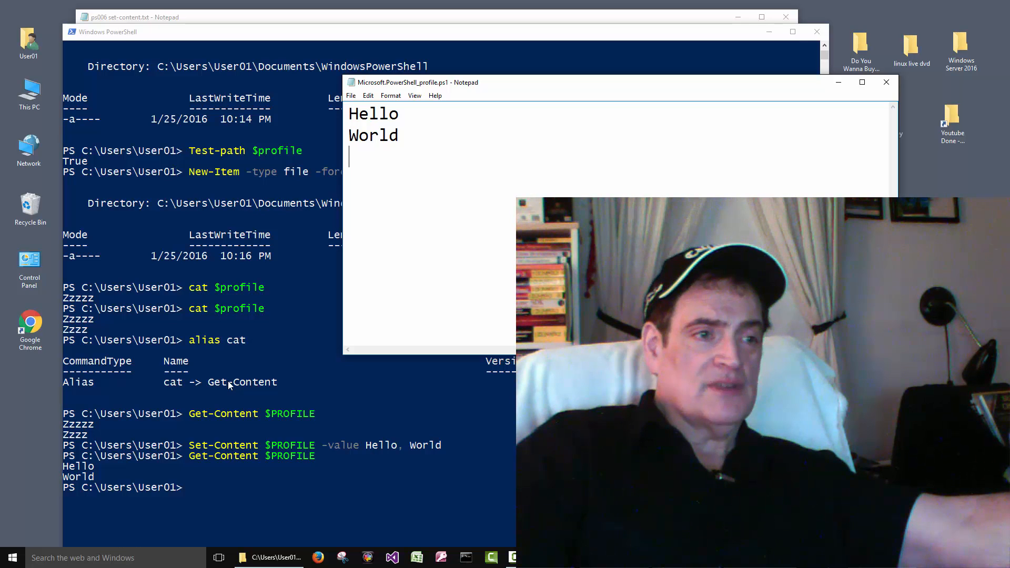
mouse_move(270, 486)
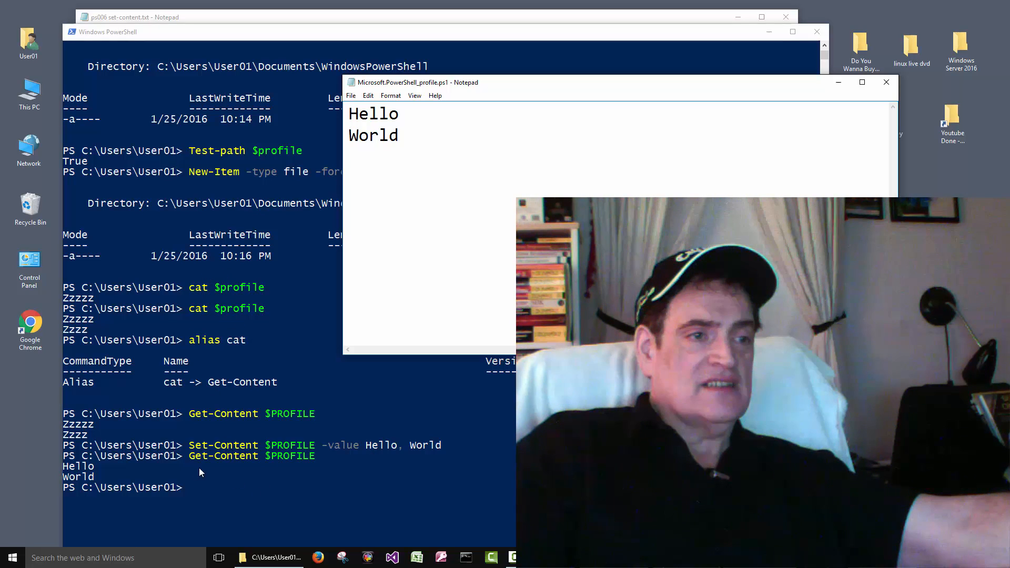
mouse_move(358, 481)
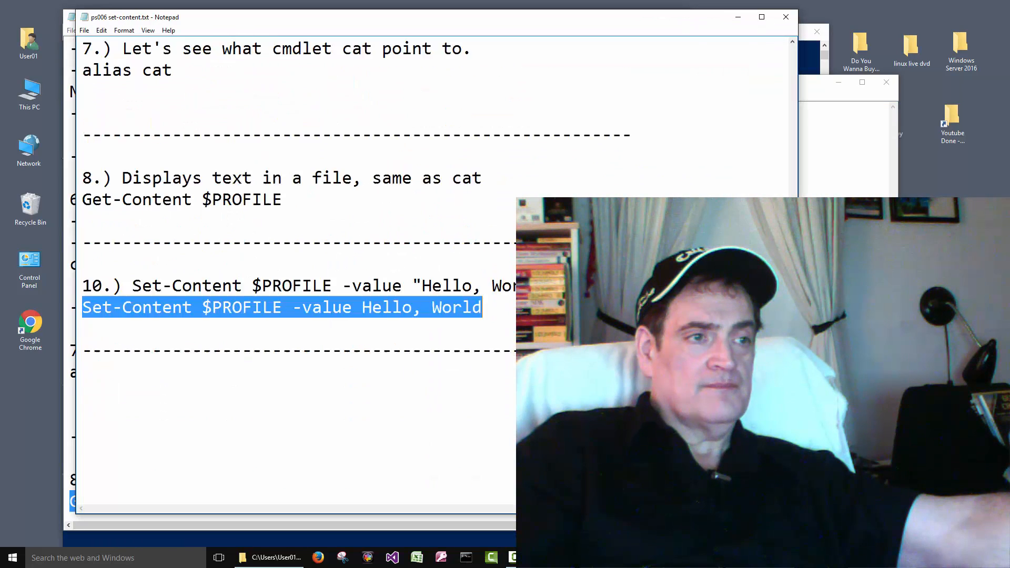
scroll("down", 3)
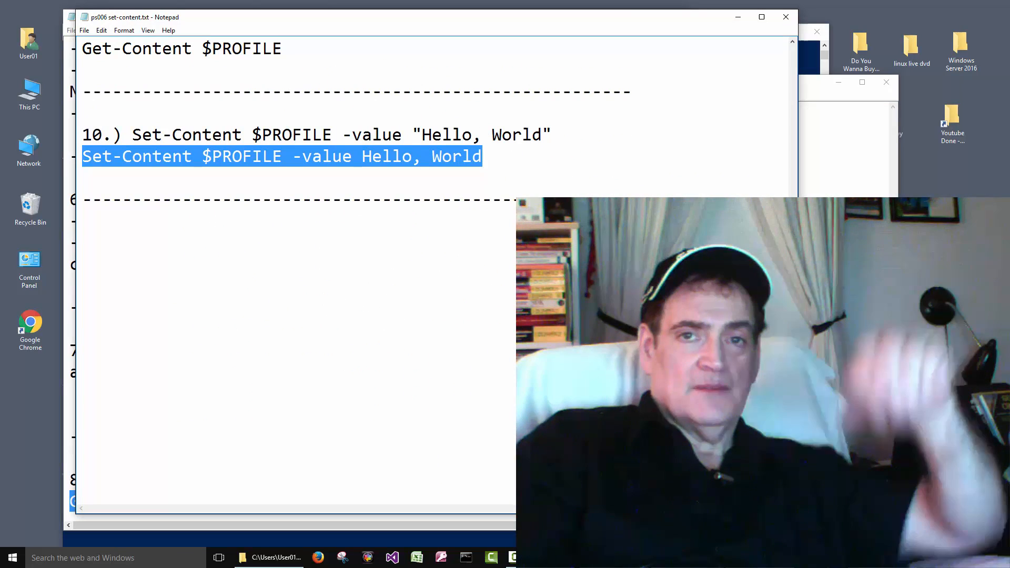